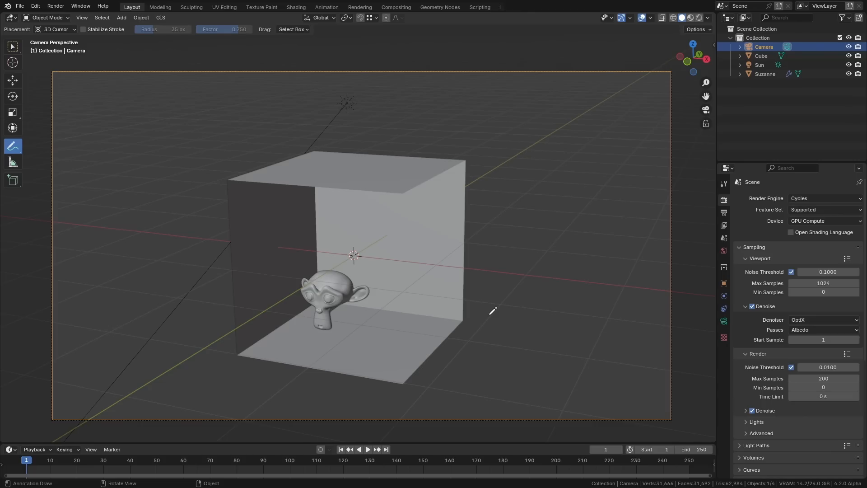
mouse_move(478, 312)
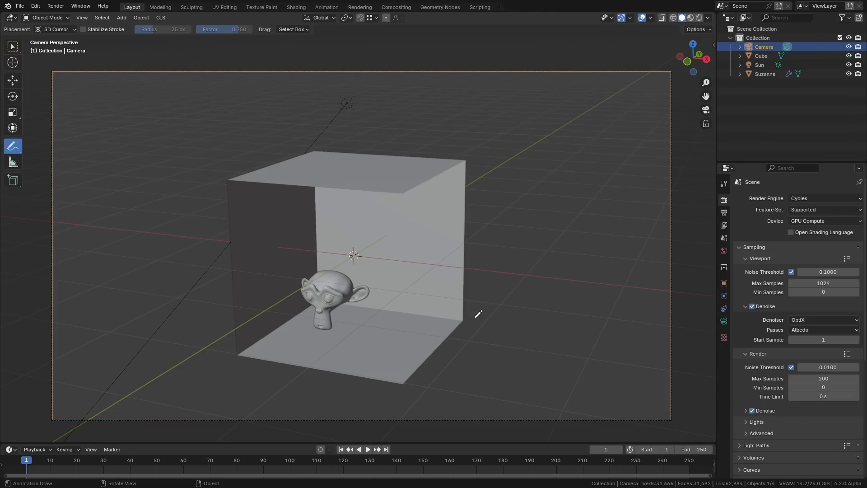
mouse_move(458, 322)
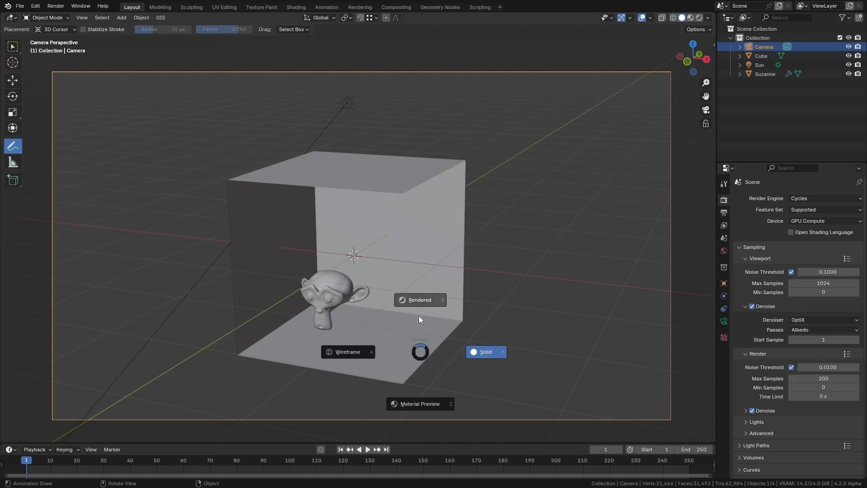
Switch the viewport to rendered shading so the red monkey head and soft shadows appear in Cycles.
left_click(420, 299)
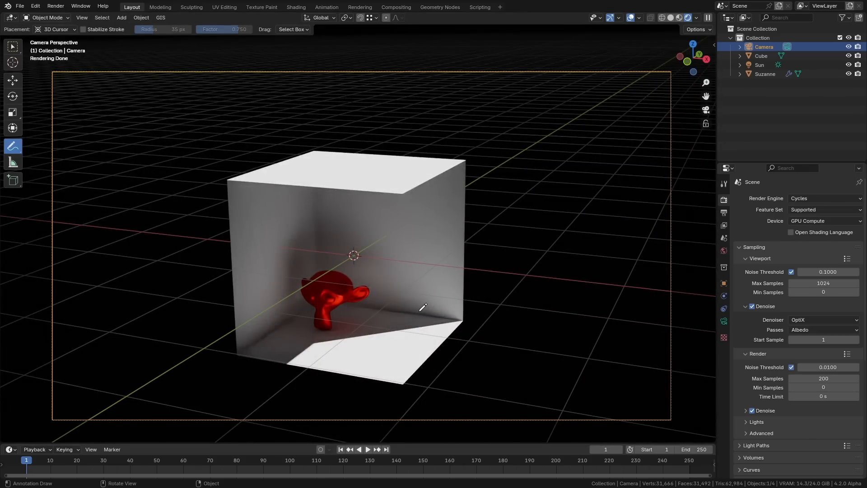
mouse_move(607, 116)
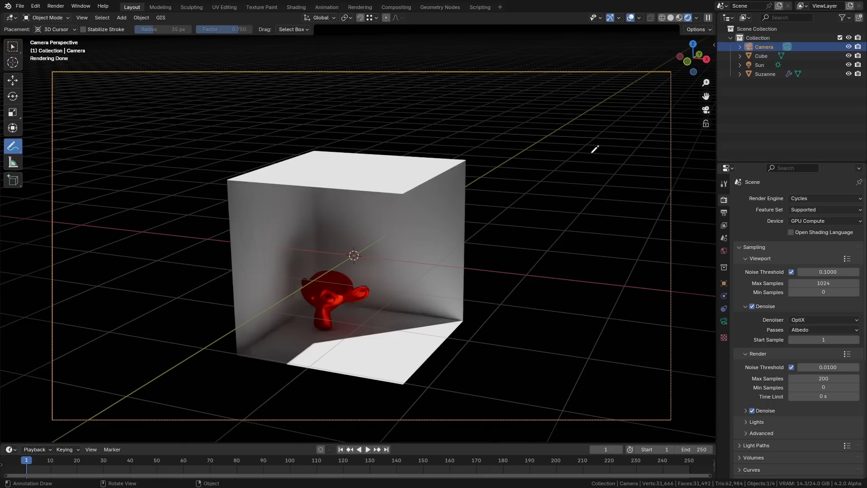
mouse_move(634, 125)
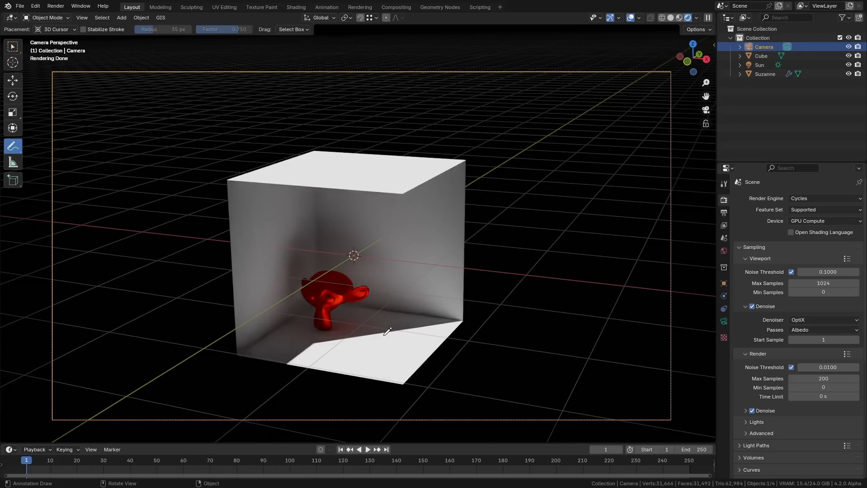
mouse_move(323, 331)
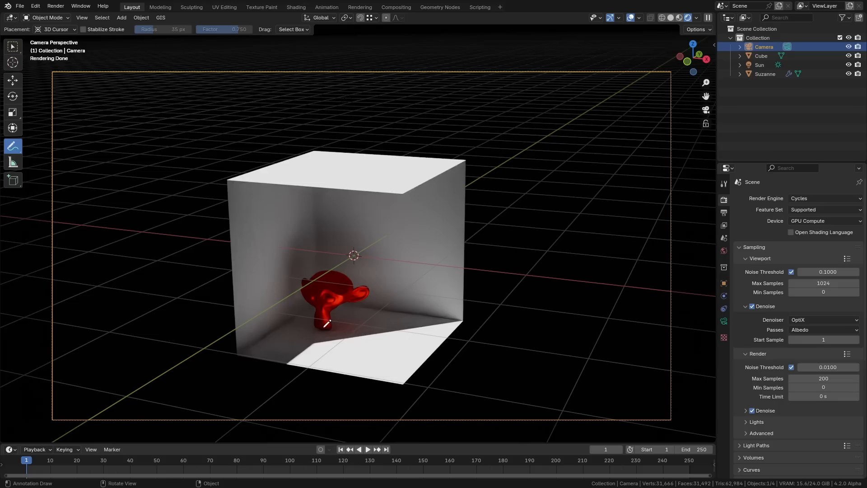
left_click_drag(340, 313, 360, 326)
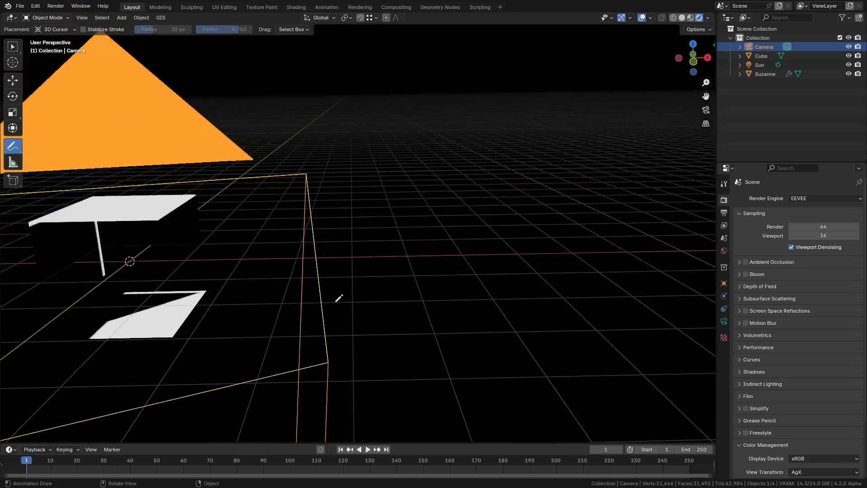
Return to the camera view and set the render engine to EEVEE Next.
key("KP_0")
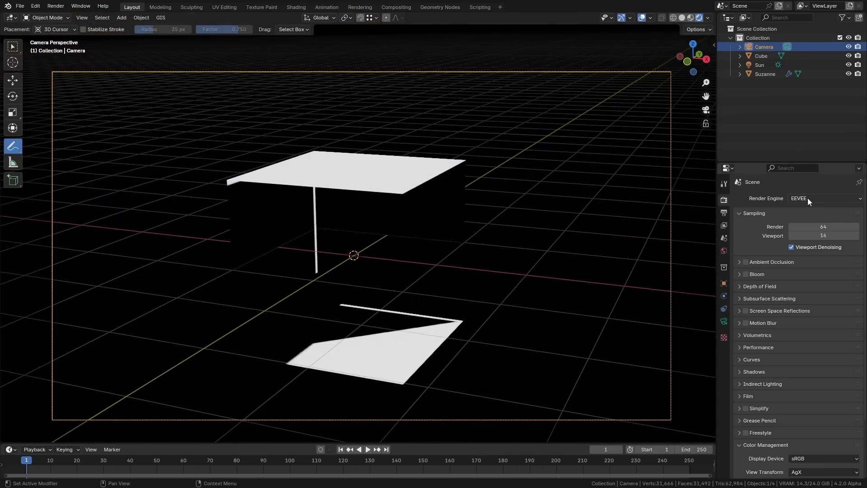
left_click(825, 198)
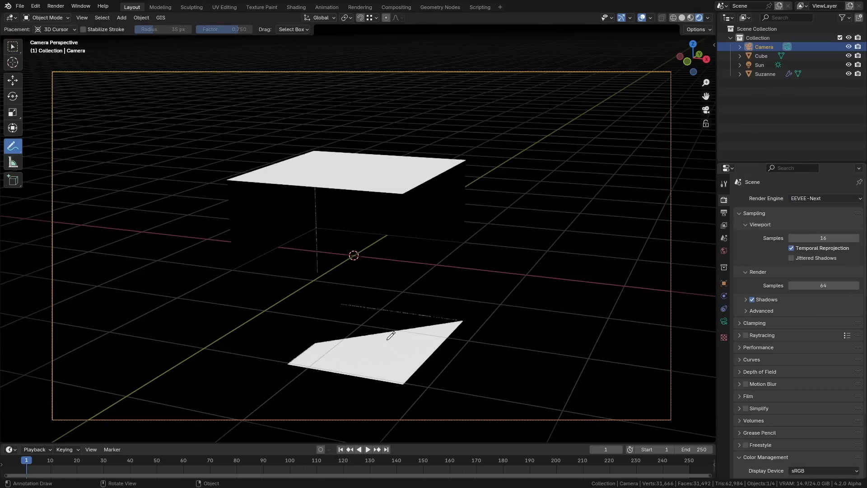
left_click_drag(308, 177, 439, 319)
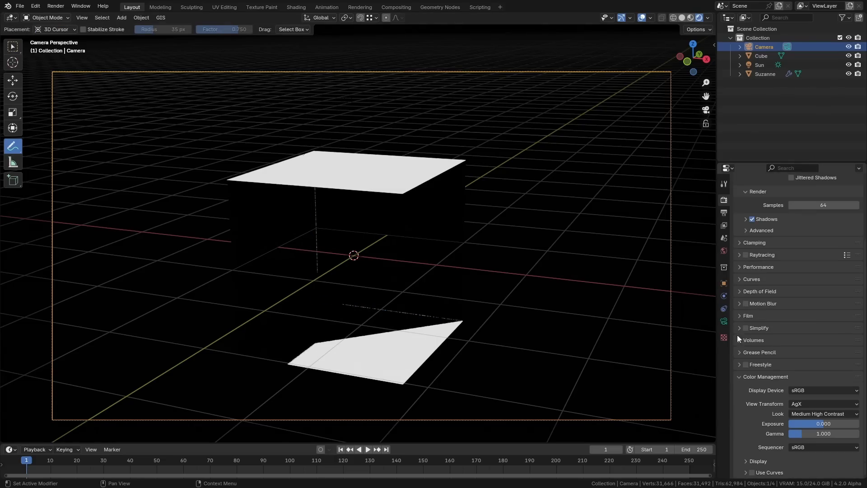
mouse_move(746, 255)
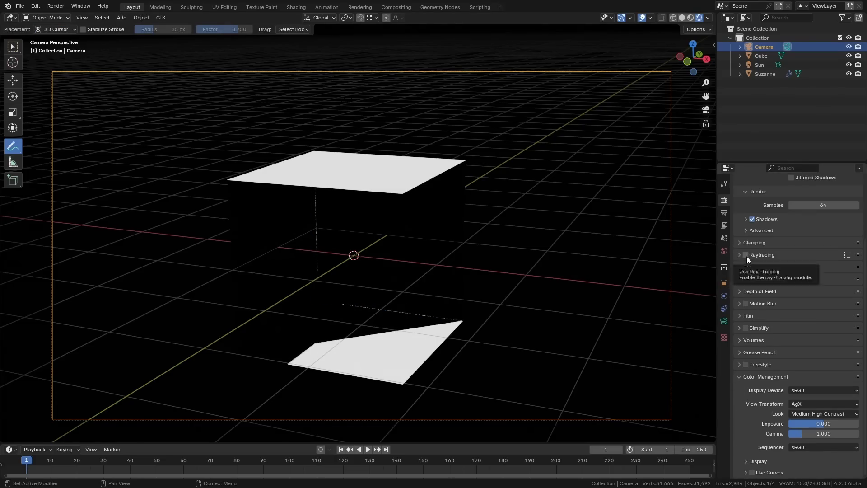
Enable EEVEE raytracing with Max Roughness 0.487 and Bias 0.107.
left_click(744, 254)
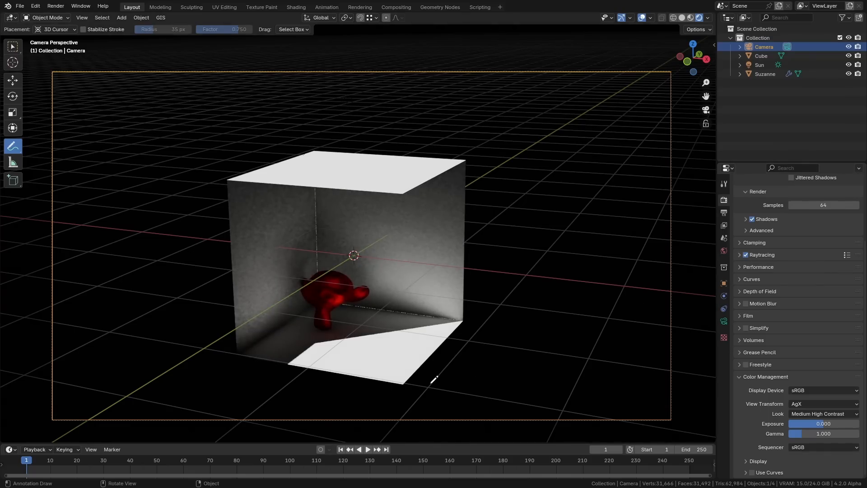
mouse_move(406, 356)
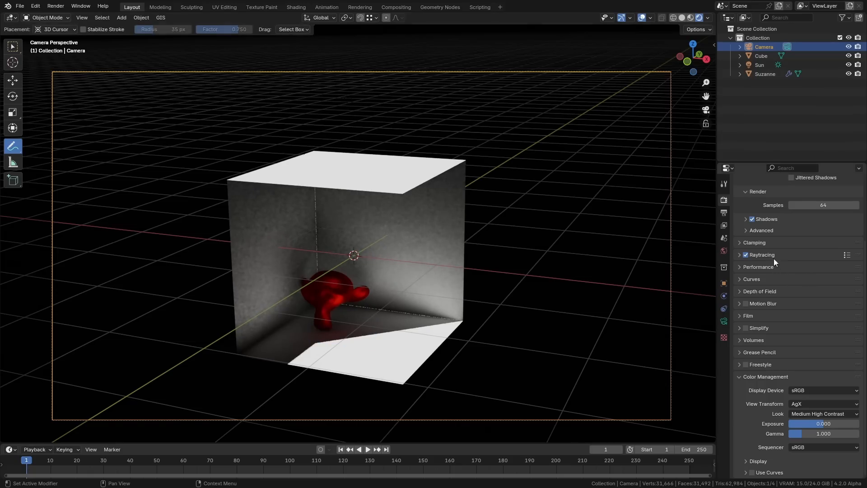
left_click(739, 254)
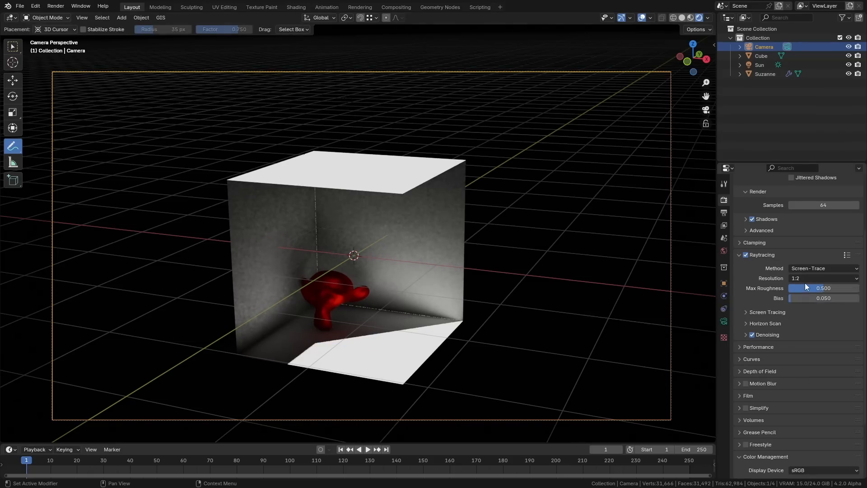
mouse_move(823, 288)
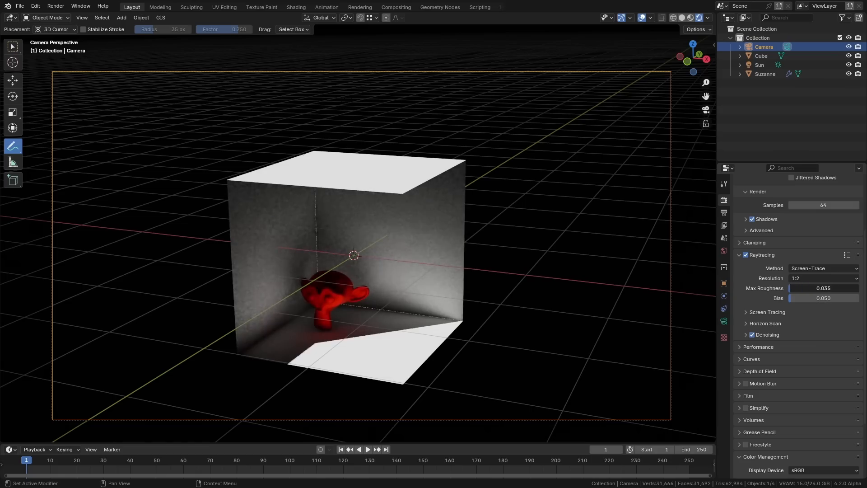
left_click_drag(802, 287, 835, 287)
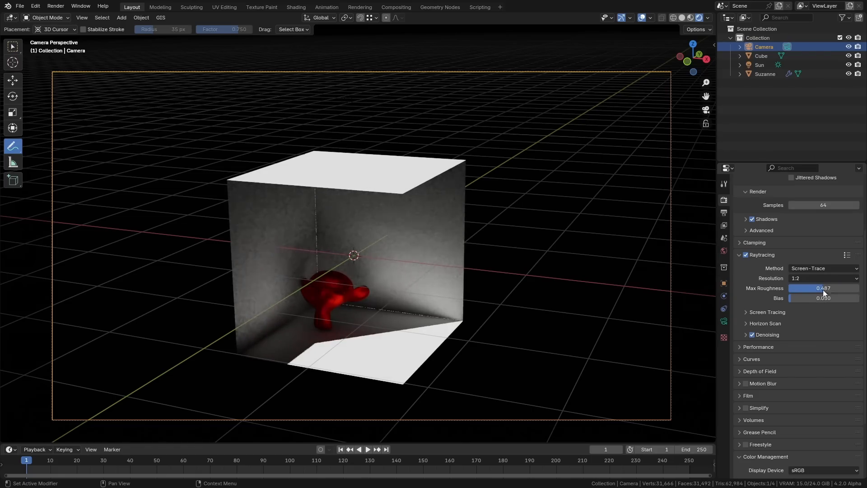
left_click_drag(802, 298, 823, 298)
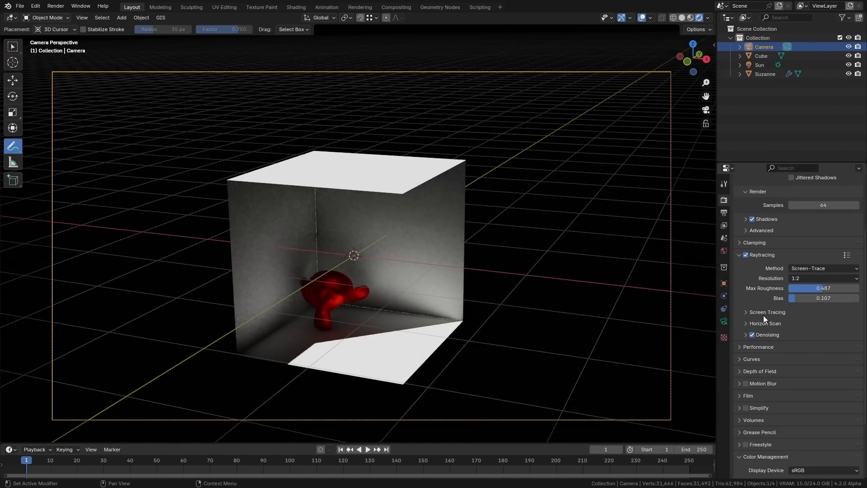
mouse_move(434, 297)
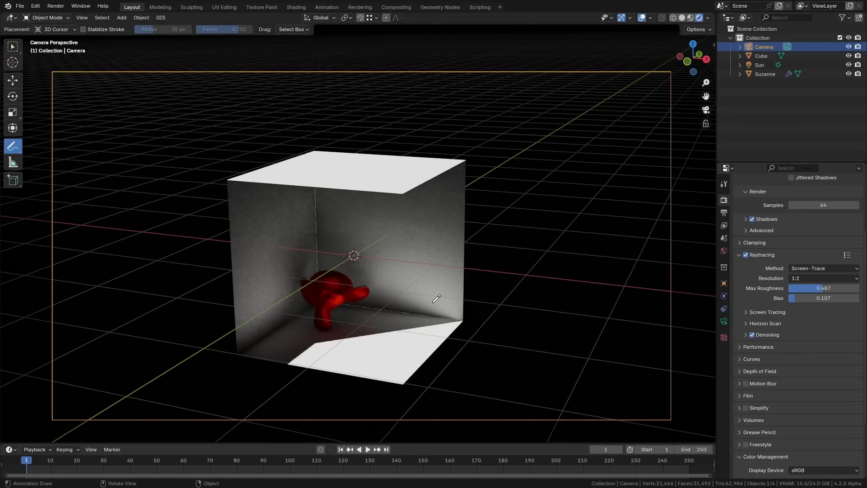
mouse_move(428, 299)
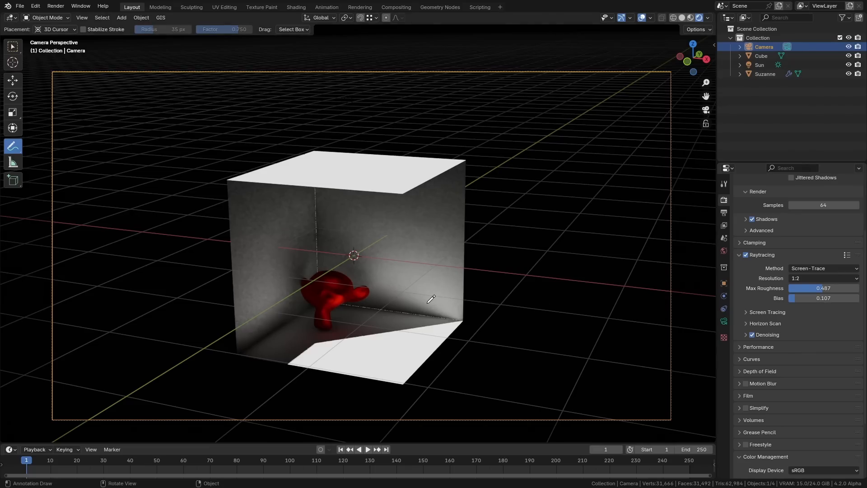
Go to the Shading workspace and rotate the green monkey head around its Z axis.
left_click(296, 7)
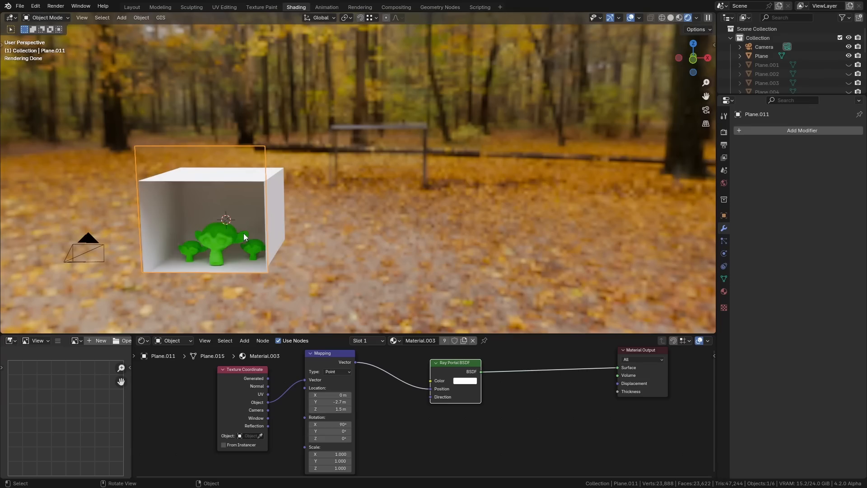
key("g")
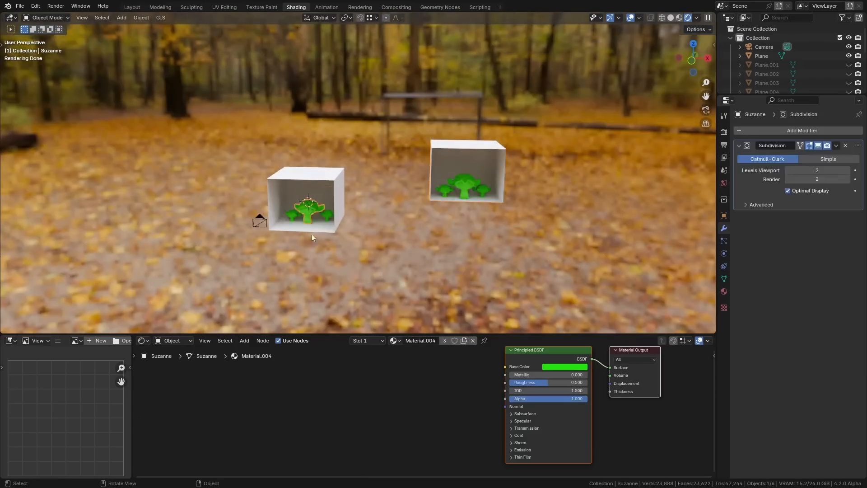
key("r")
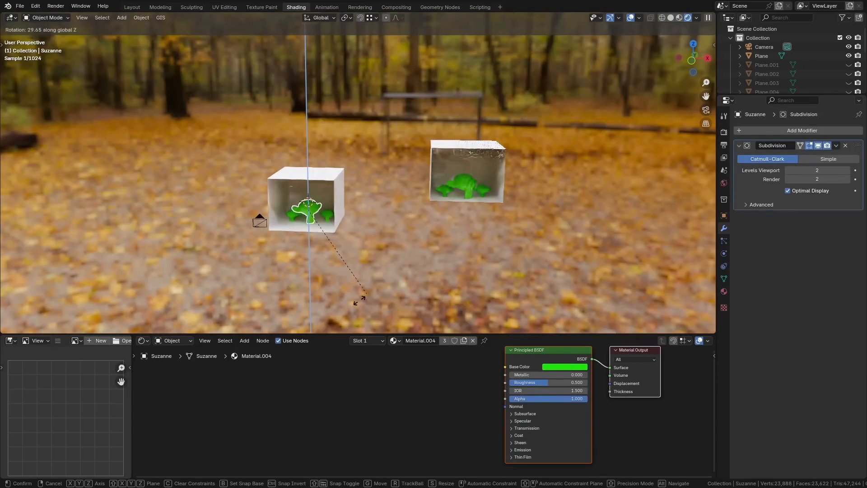
left_click(363, 248)
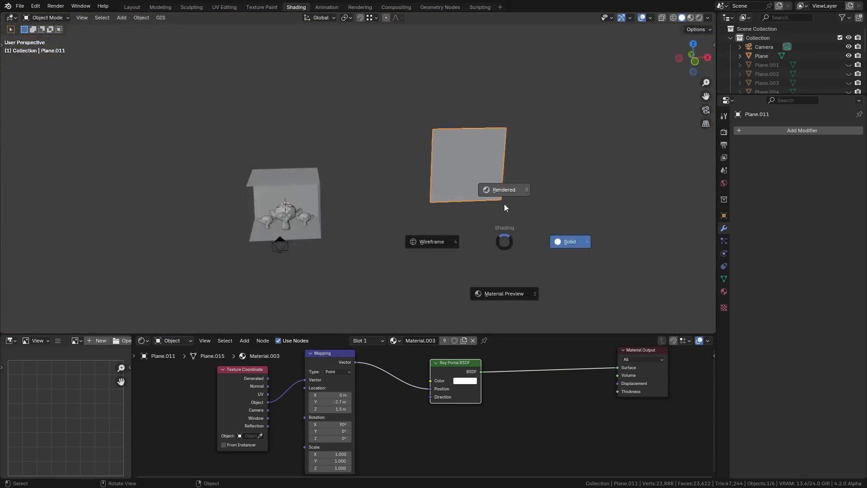
Show the forest scene in rendered viewport shading.
left_click(504, 189)
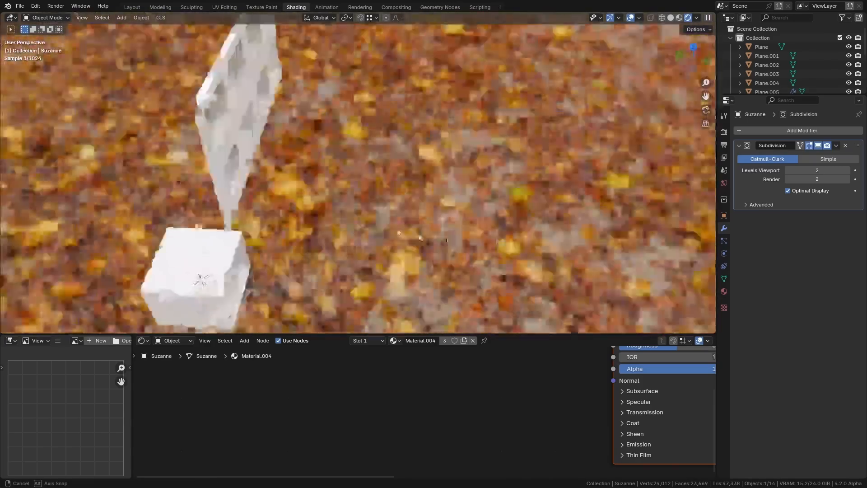
Return to solid shading and zoom out to see the panelled wall beside the box.
left_click(679, 17)
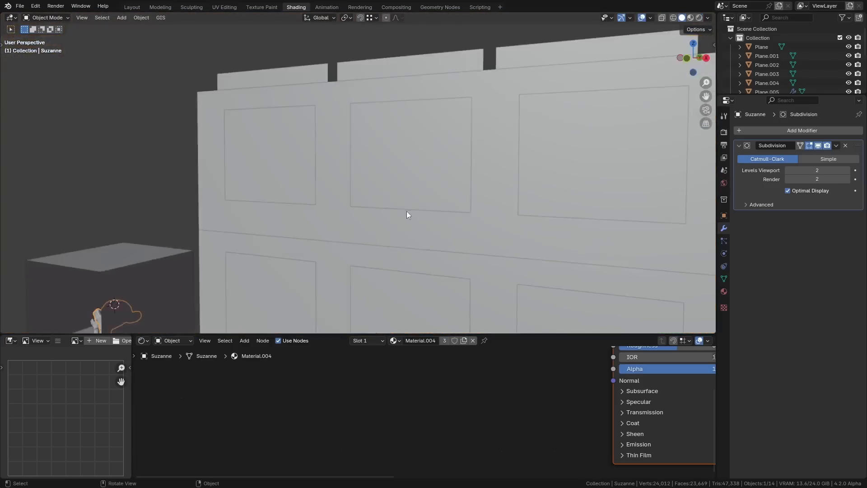
scroll("down", 3)
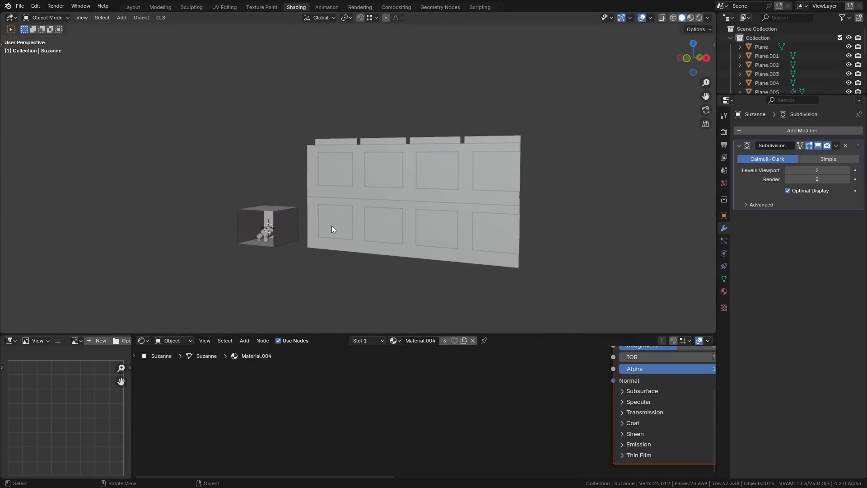
mouse_move(308, 215)
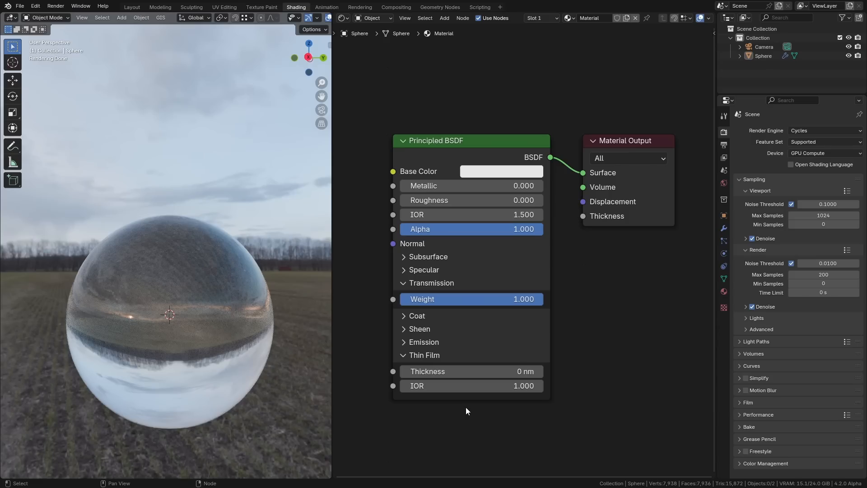
mouse_move(435, 381)
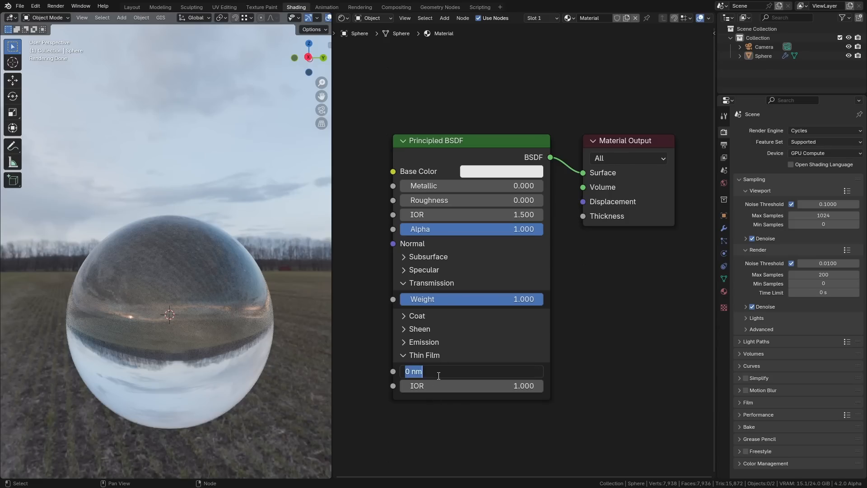
Enter the glass sphere's thin-film thickness value, then move on to the bathroom render.
type("600")
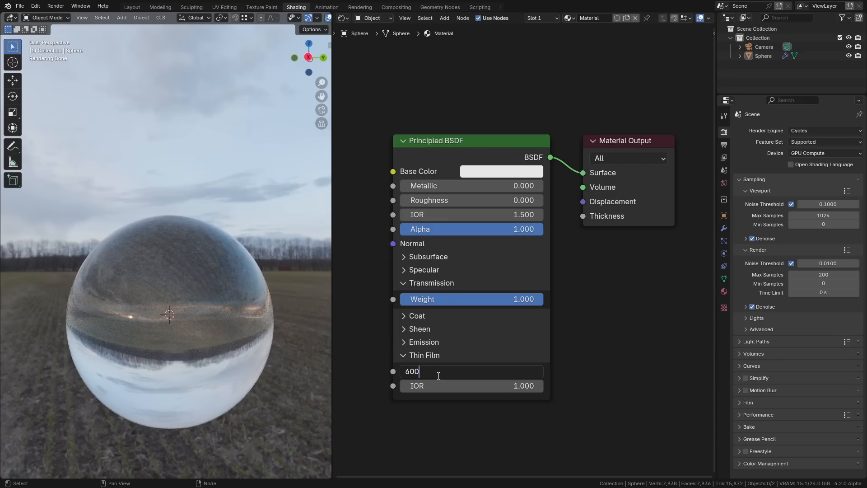
key("Return")
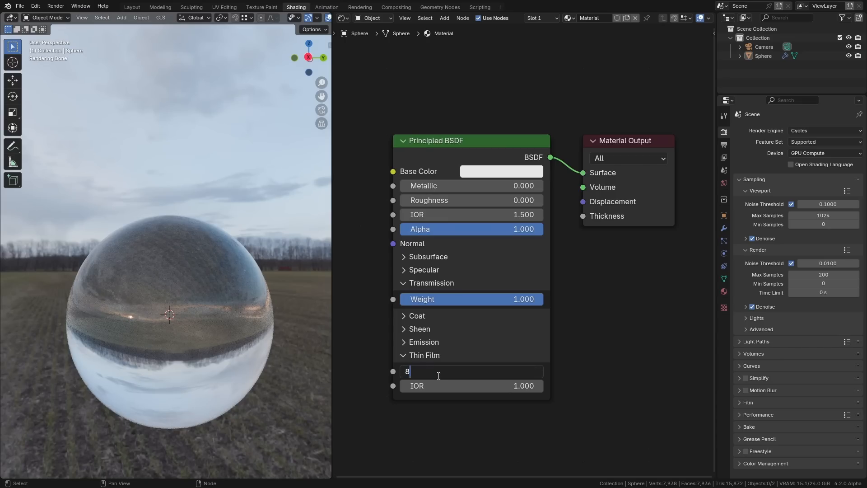
key("Return")
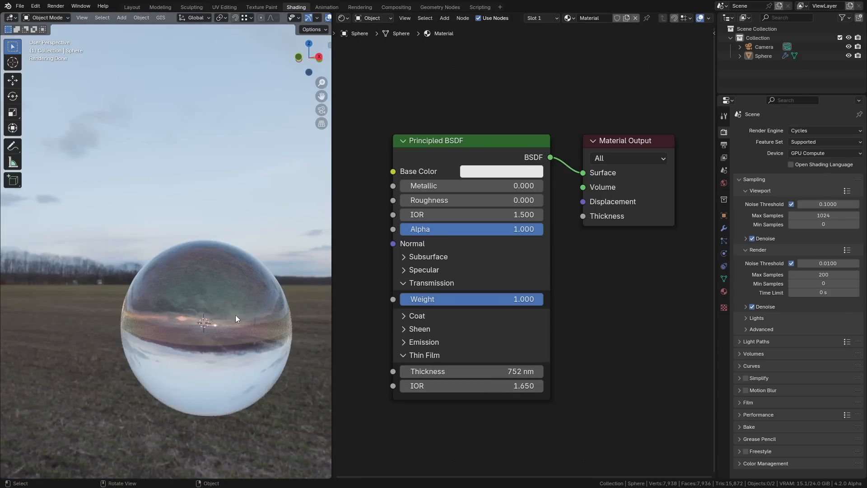
mouse_move(218, 309)
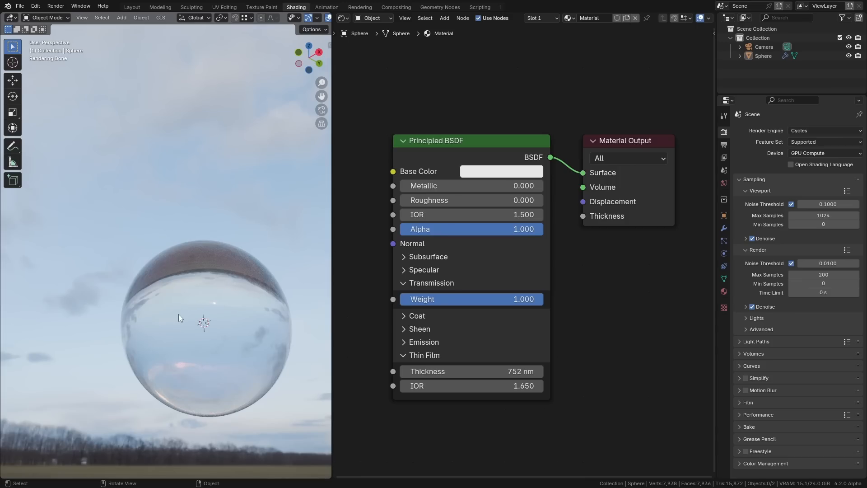
mouse_move(334, 351)
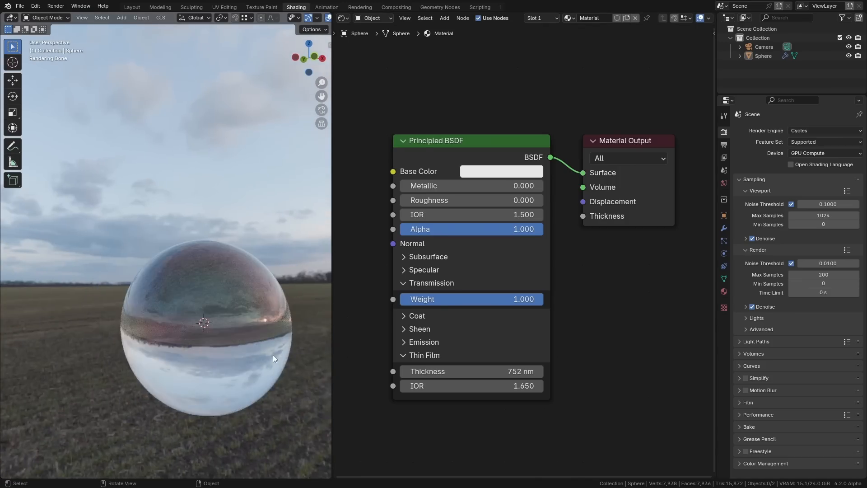
left_click(359, 8)
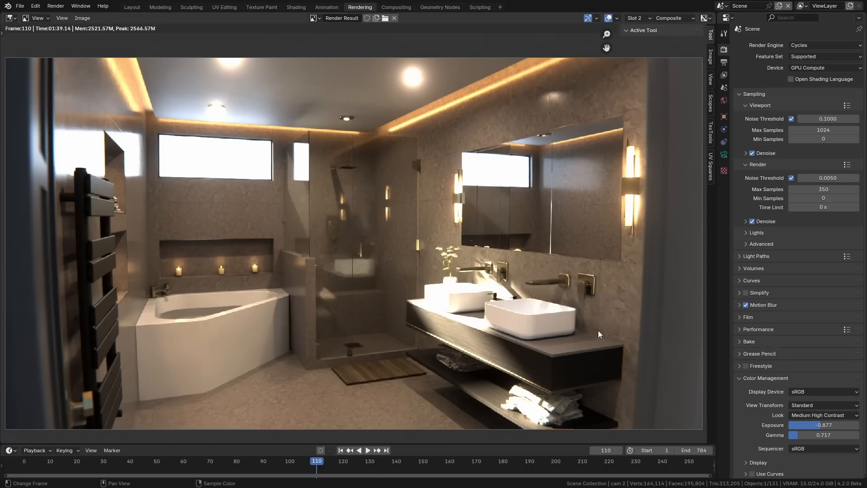
mouse_move(335, 153)
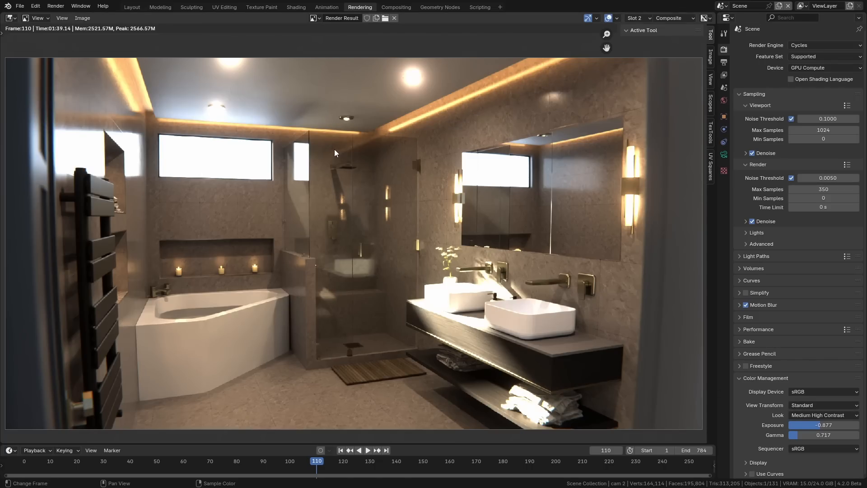
mouse_move(329, 148)
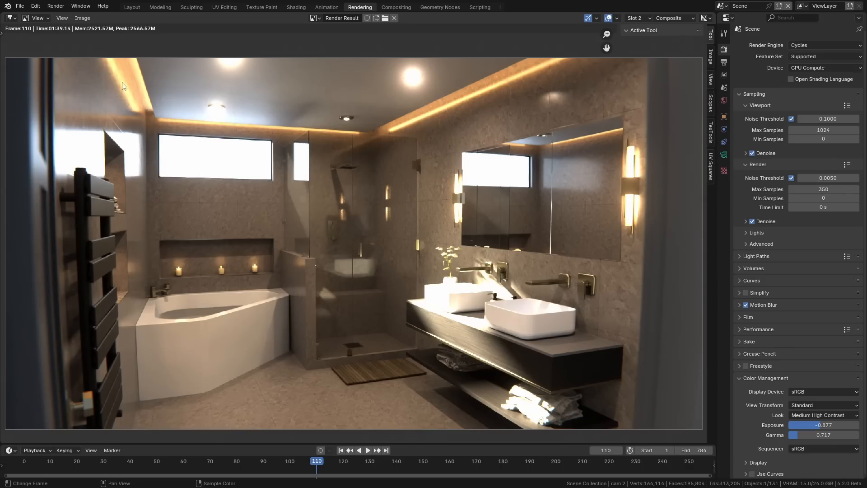
mouse_move(100, 62)
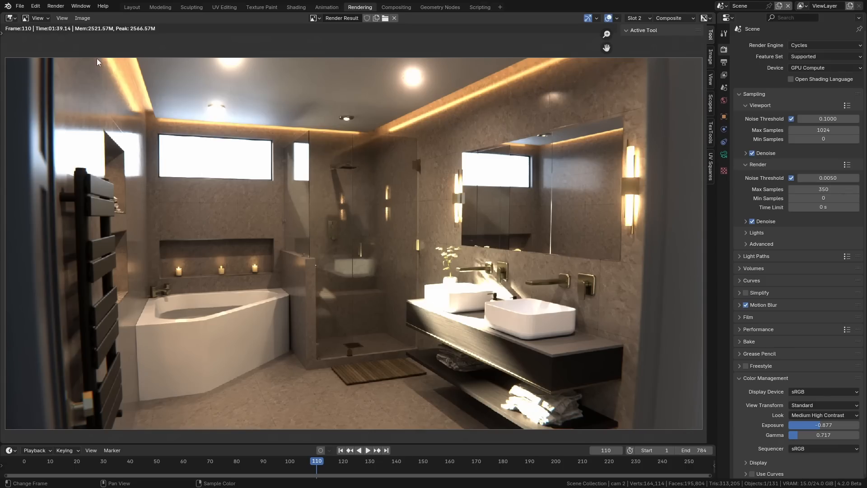
mouse_move(430, 325)
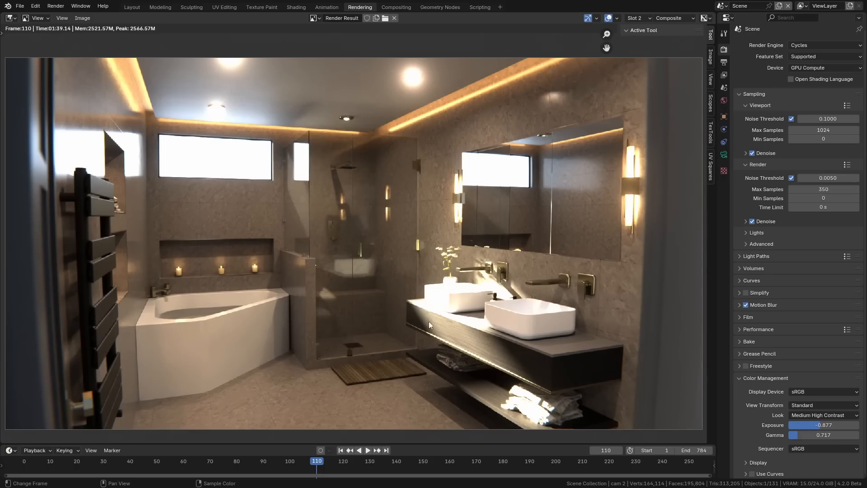
Set the render's View Transform to Filmic, then to AgX.
left_click(823, 404)
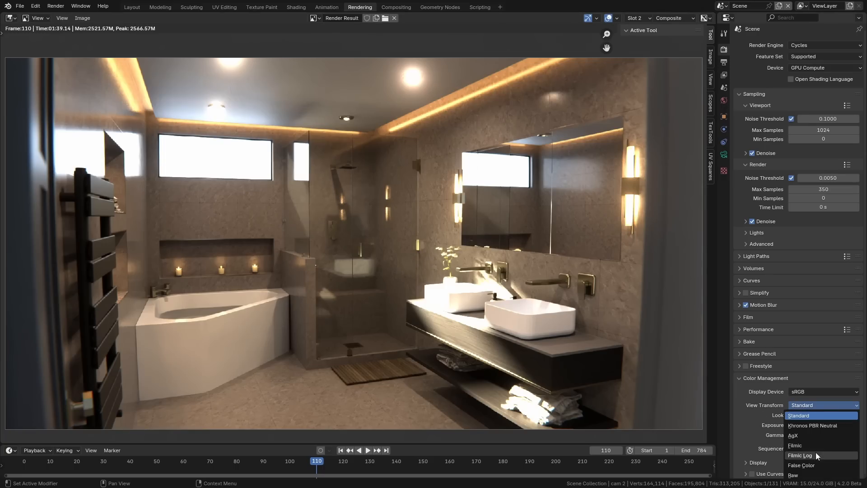
left_click(794, 445)
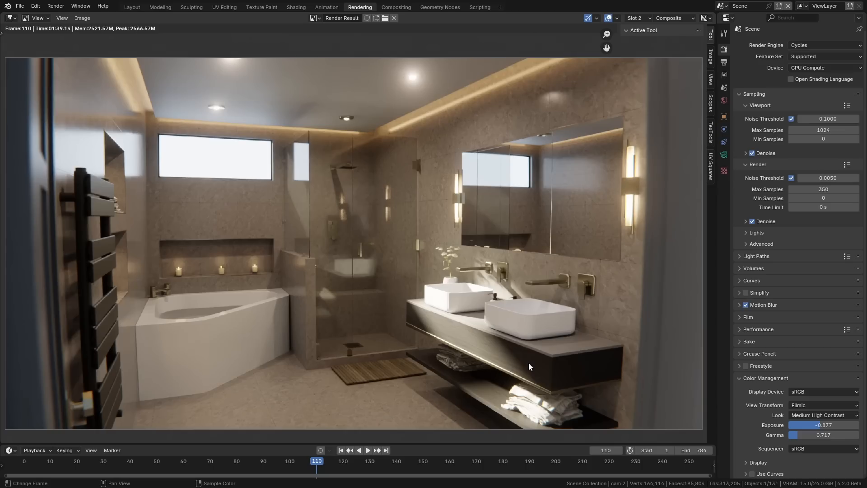
mouse_move(618, 227)
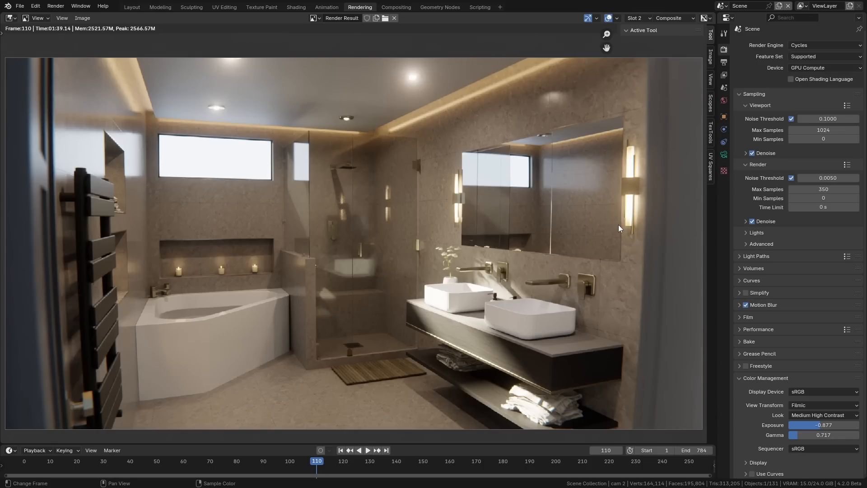
mouse_move(633, 220)
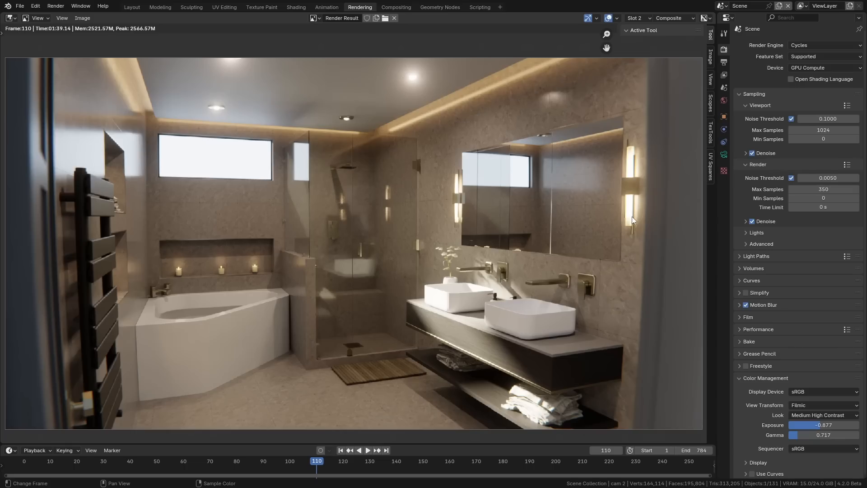
mouse_move(624, 251)
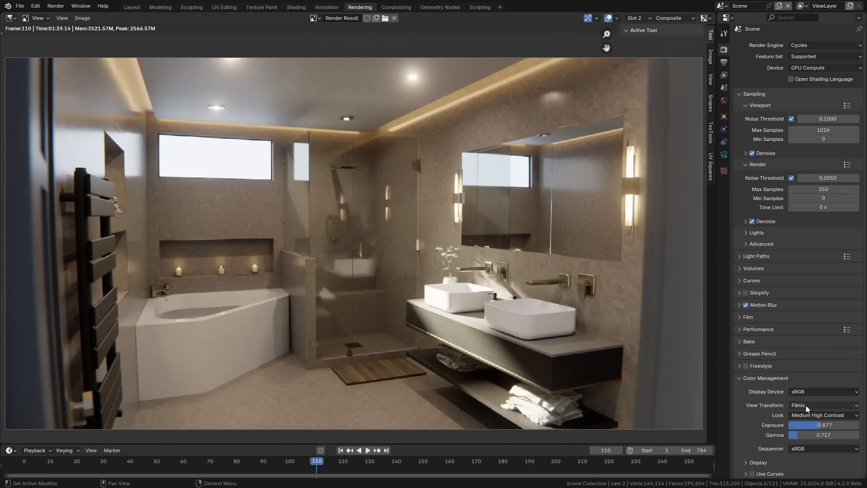
left_click(824, 405)
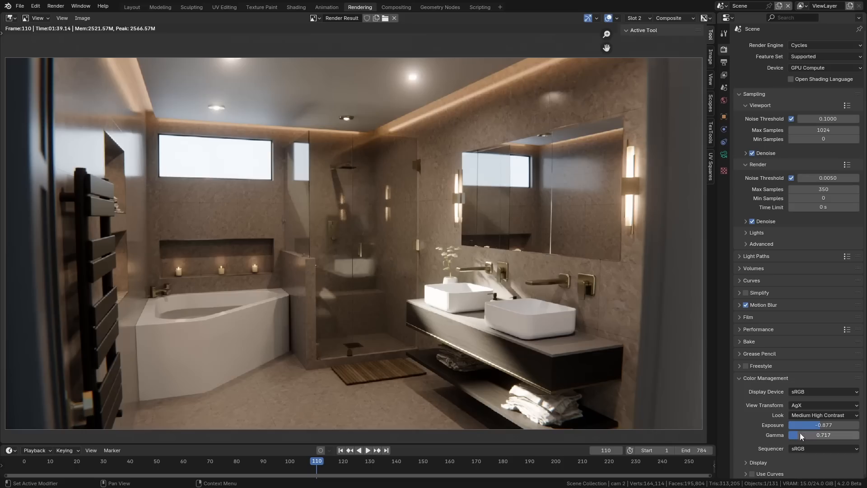
mouse_move(493, 345)
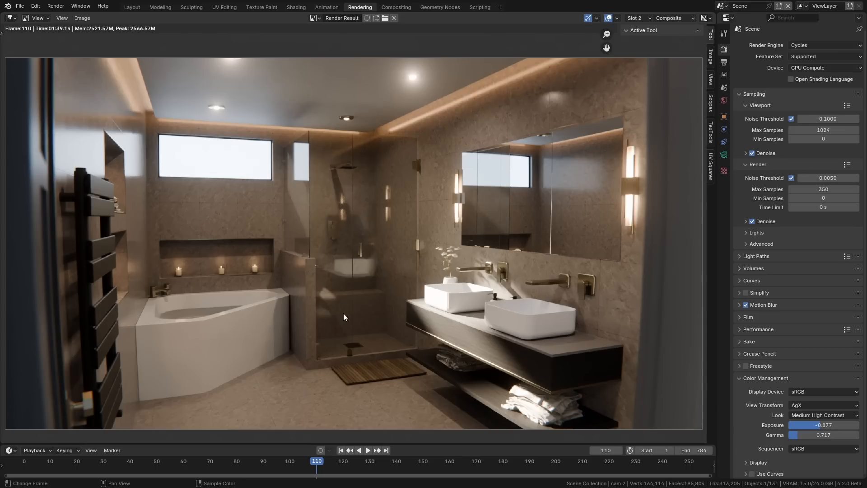
mouse_move(393, 288)
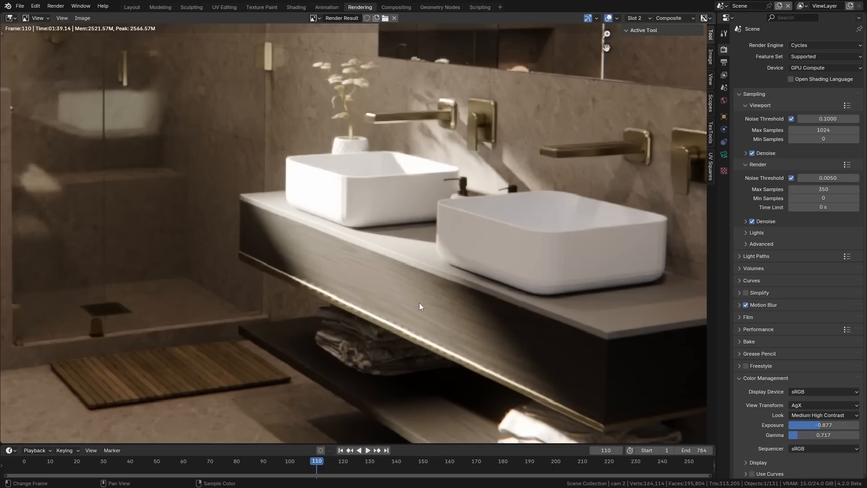
mouse_move(322, 292)
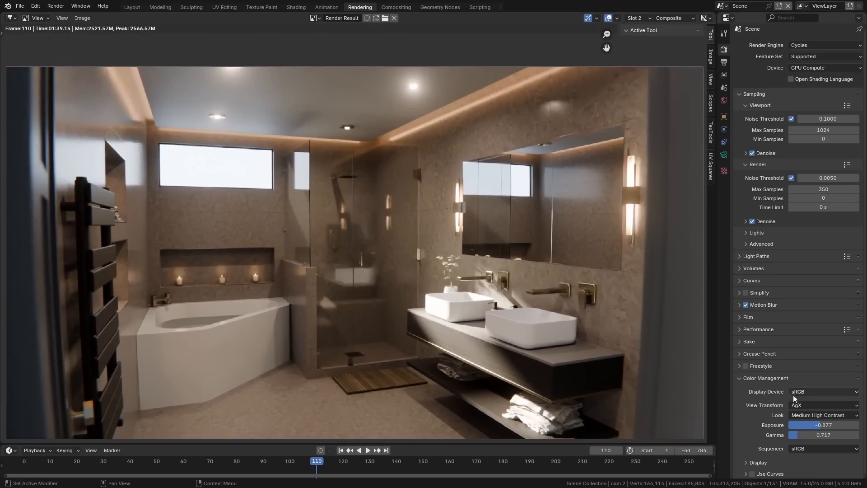
Set the View Transform to Khronos PBR Neutral, then move to the Compositing workspace.
left_click(823, 404)
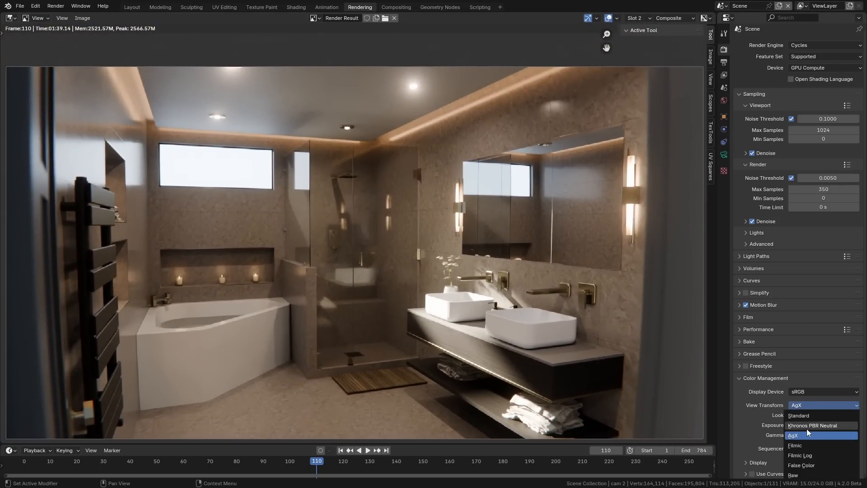
left_click(813, 426)
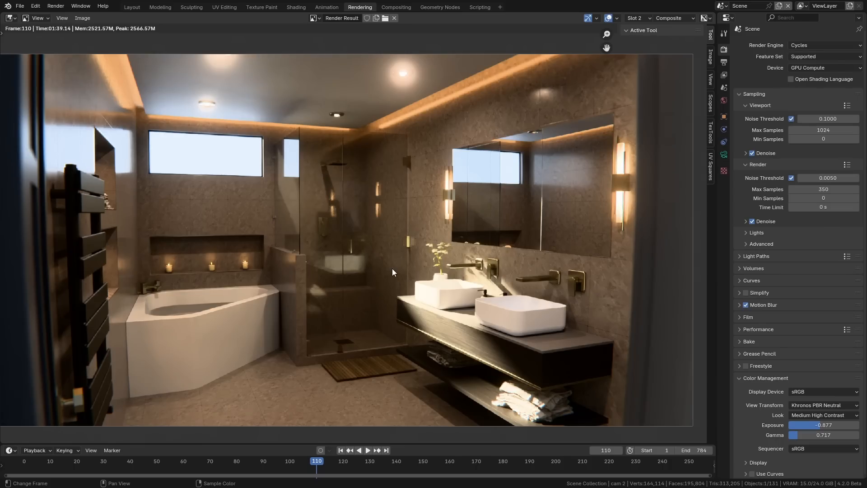
left_click(395, 7)
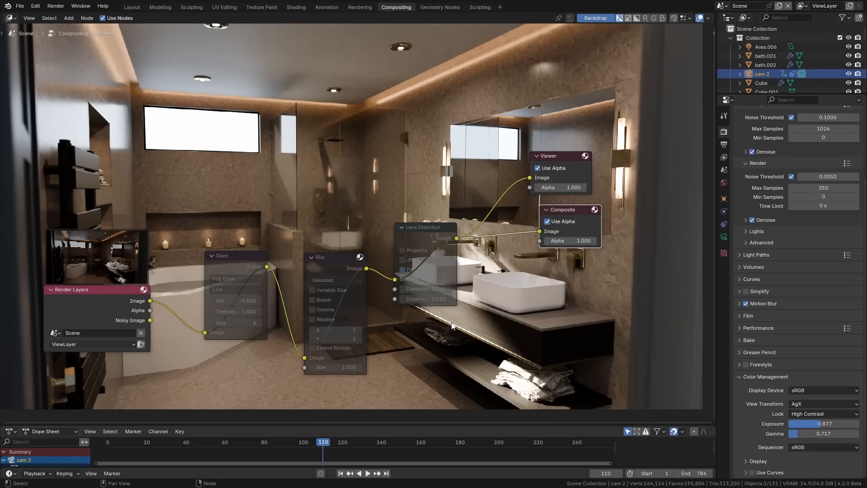
mouse_move(455, 242)
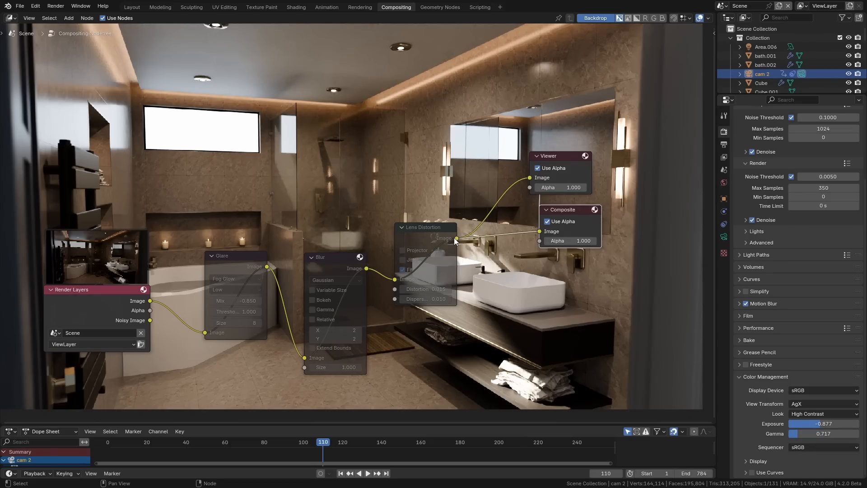
mouse_move(424, 234)
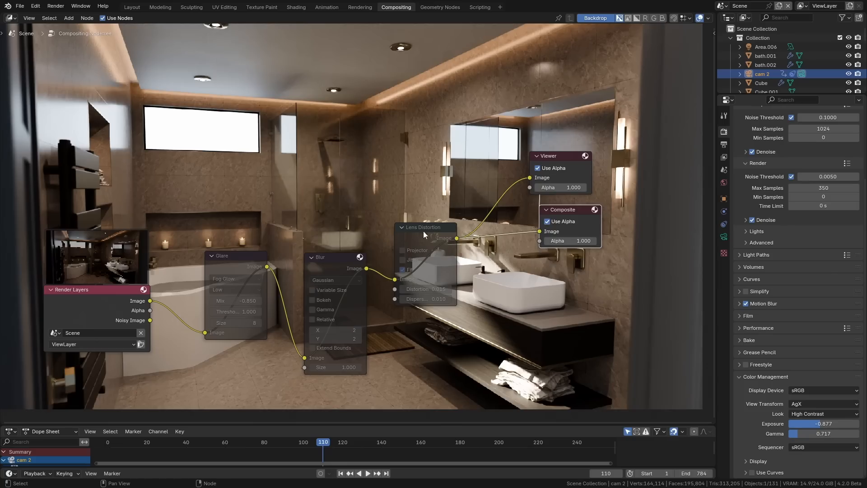
mouse_move(351, 264)
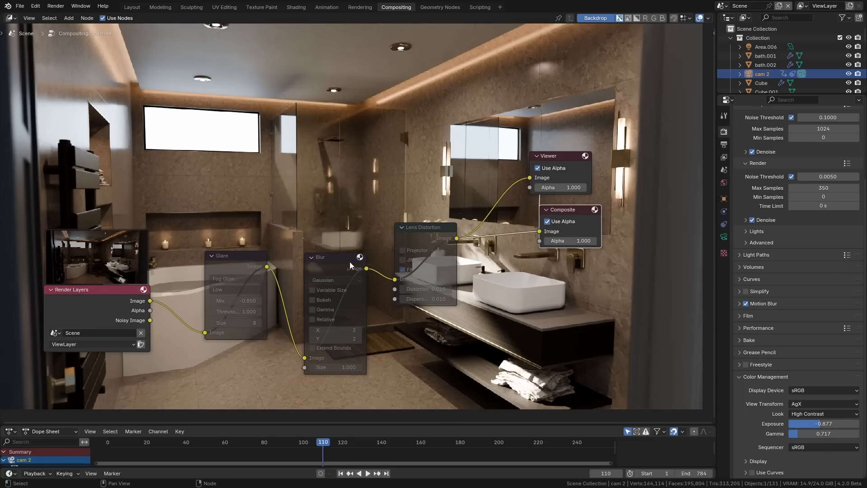
Show execution timings on the compositor nodes via the overlay options.
left_click(700, 18)
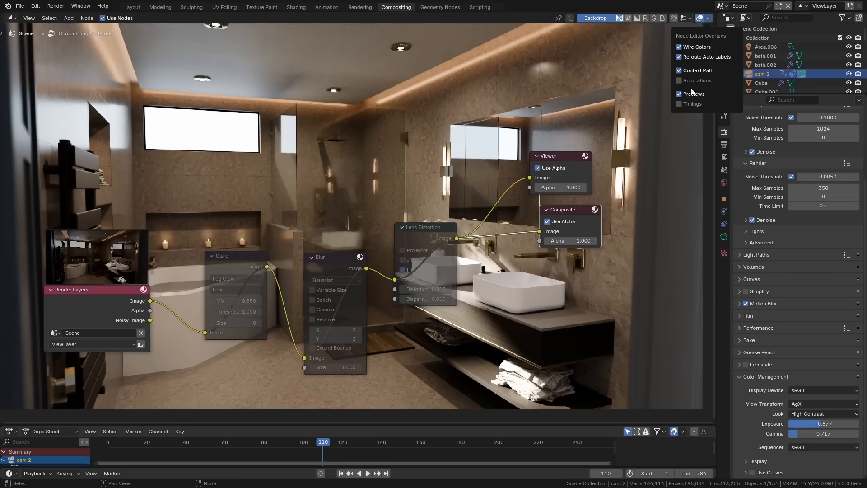
left_click(679, 104)
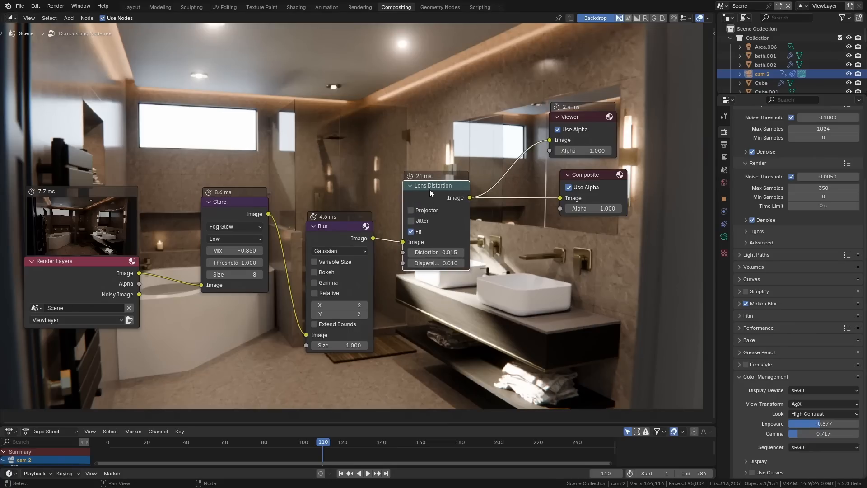
mouse_move(419, 177)
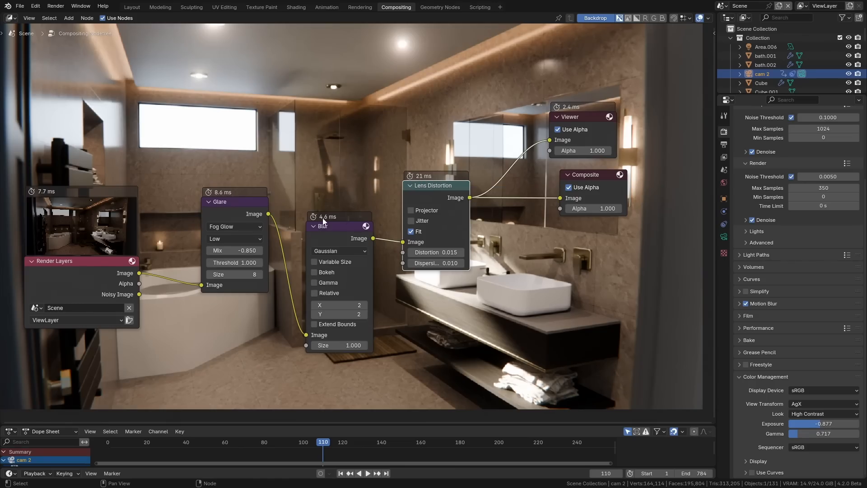
left_click_drag(327, 215, 323, 201)
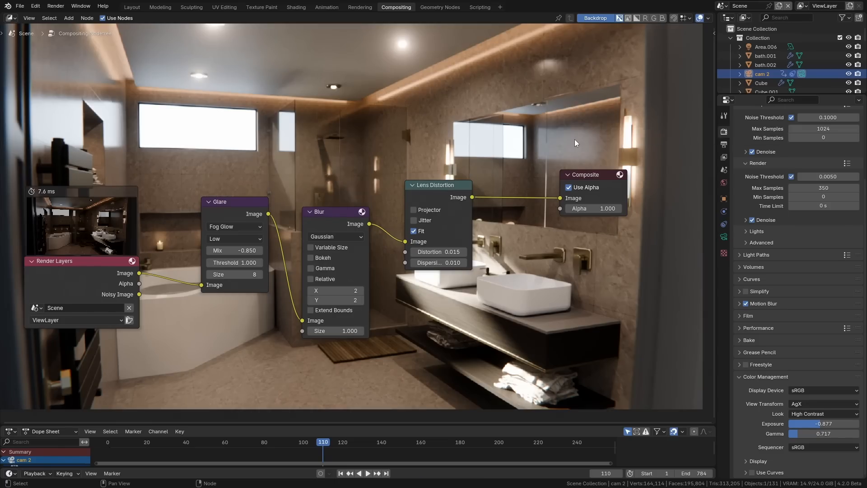
mouse_move(568, 148)
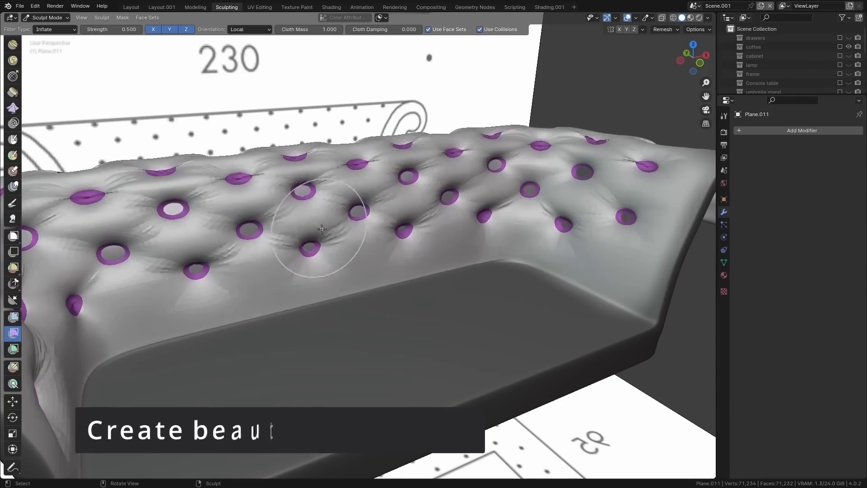
Puff up the cushion surface around the purple buttons with a sculpt stroke.
left_click_drag(321, 230, 365, 222)
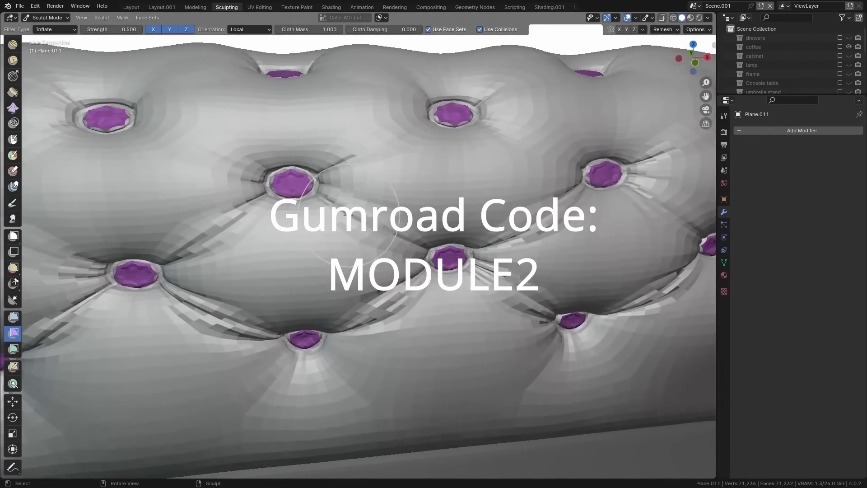
left_click(130, 6)
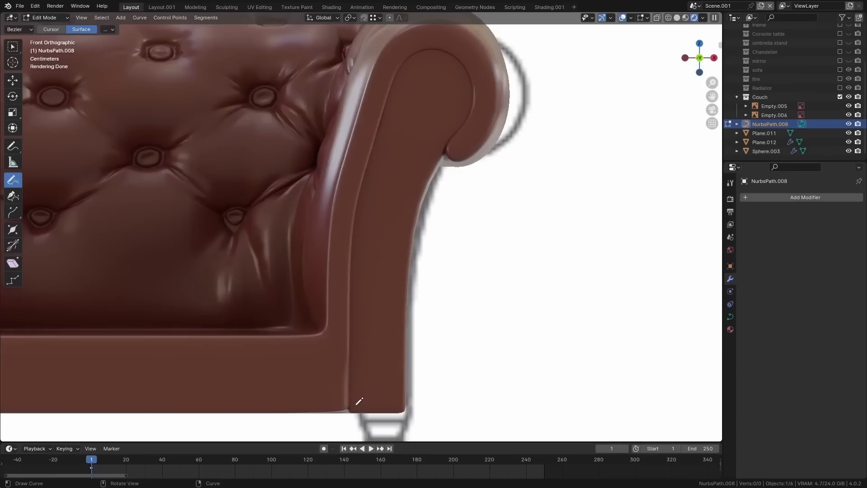
Sketch a curve up the armrest front, over the arm and down, then confirm it.
left_click_drag(354, 403, 394, 116)
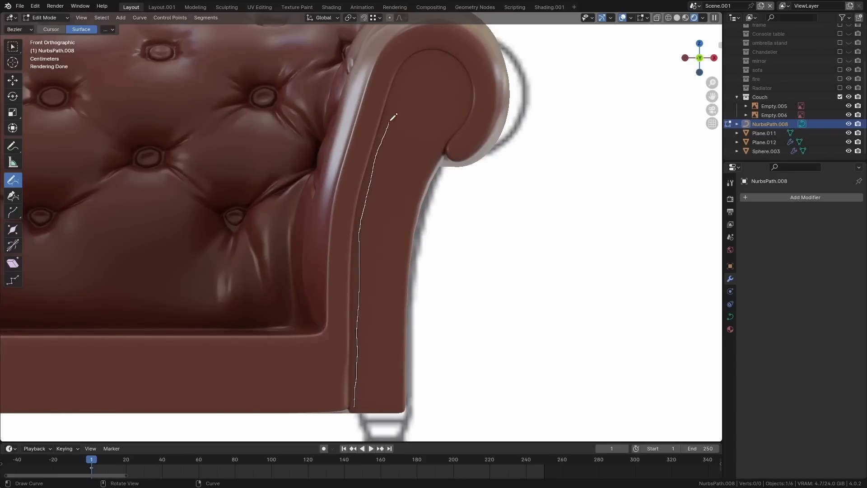
left_click_drag(393, 116, 401, 373)
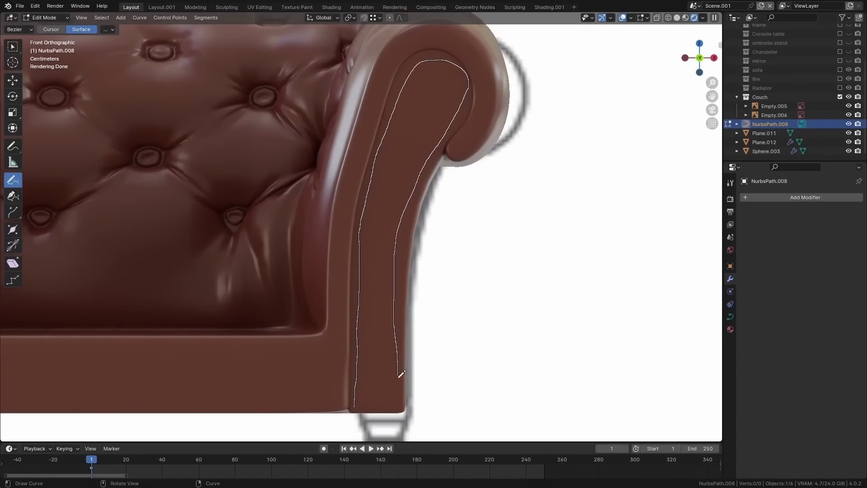
key("Tab")
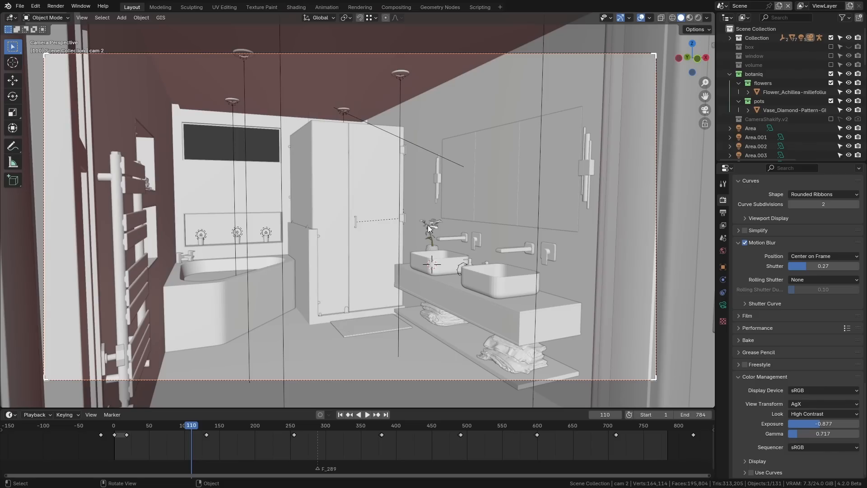
Show the Extensions page in Preferences, expanding and collapsing Missing Built-in Add-ons.
left_click(36, 6)
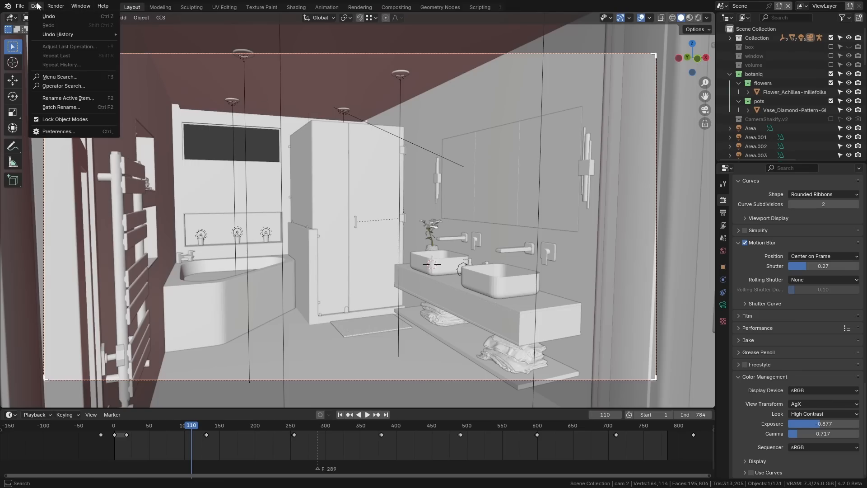
left_click(57, 131)
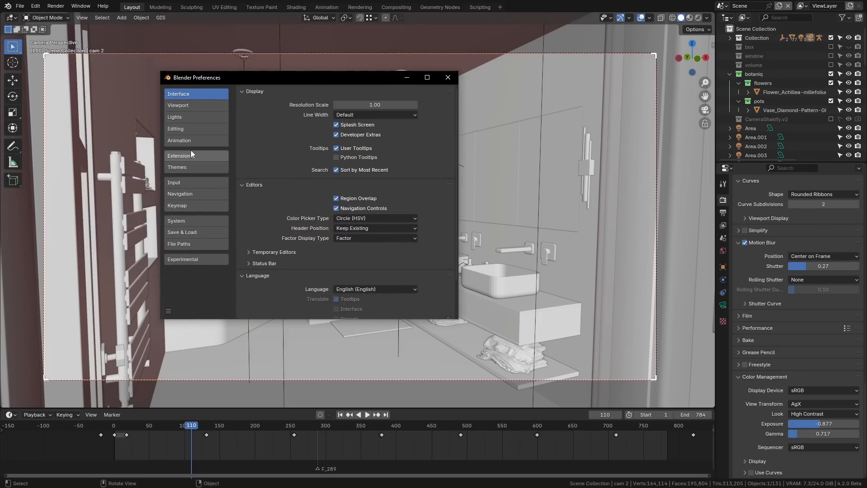
left_click(179, 155)
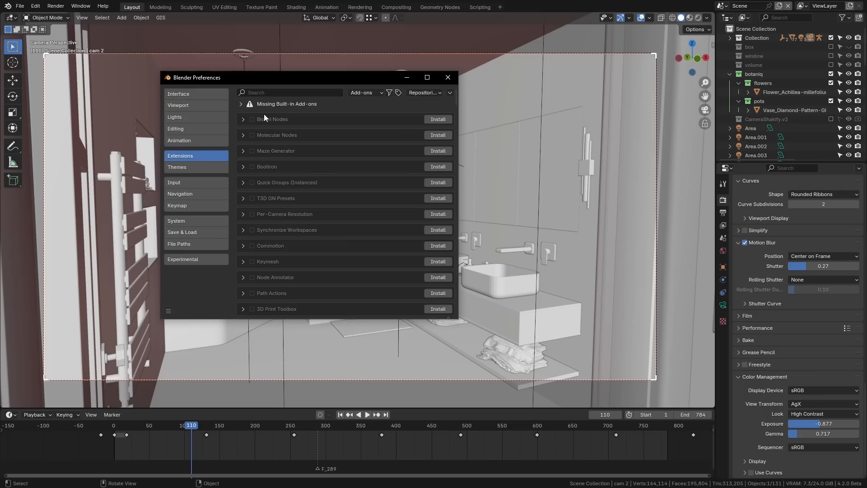
mouse_move(367, 112)
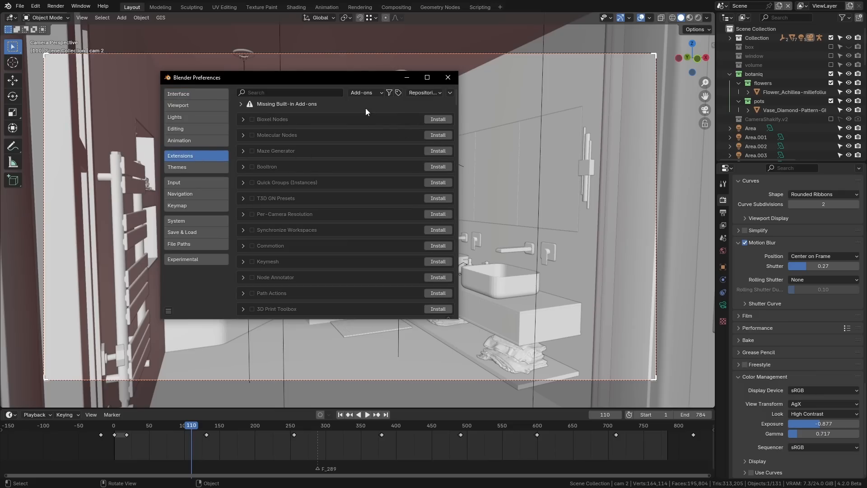
left_click(241, 103)
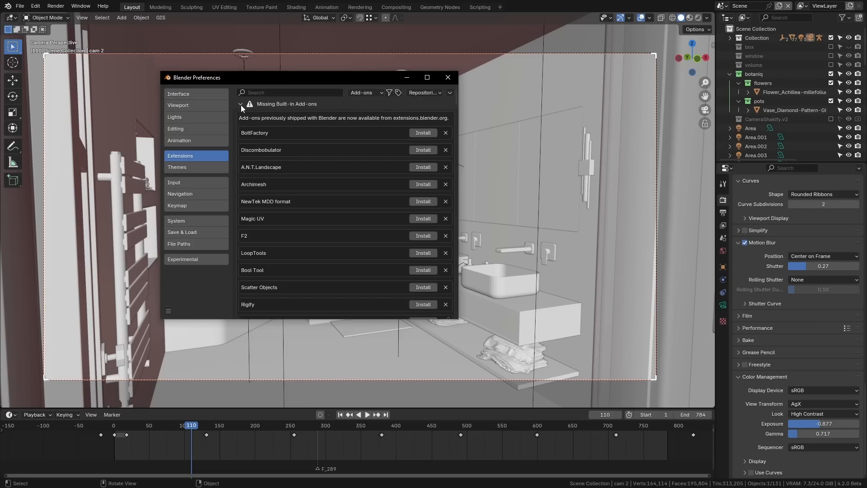
left_click(242, 104)
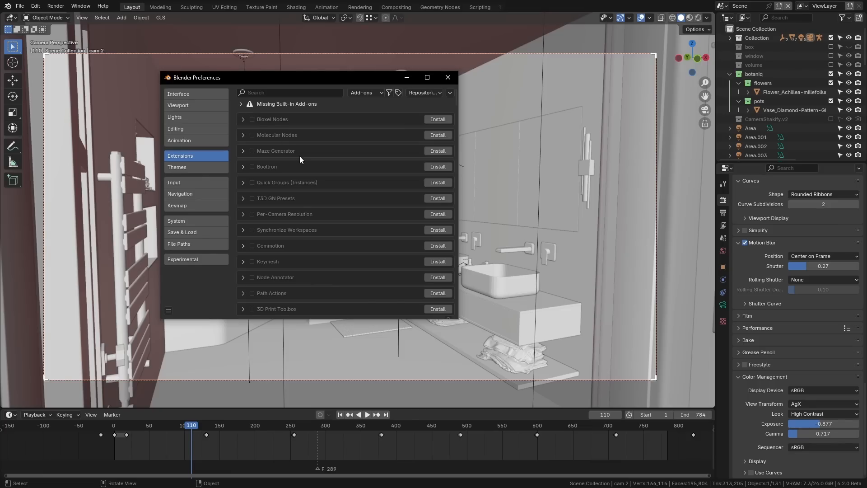
mouse_move(297, 193)
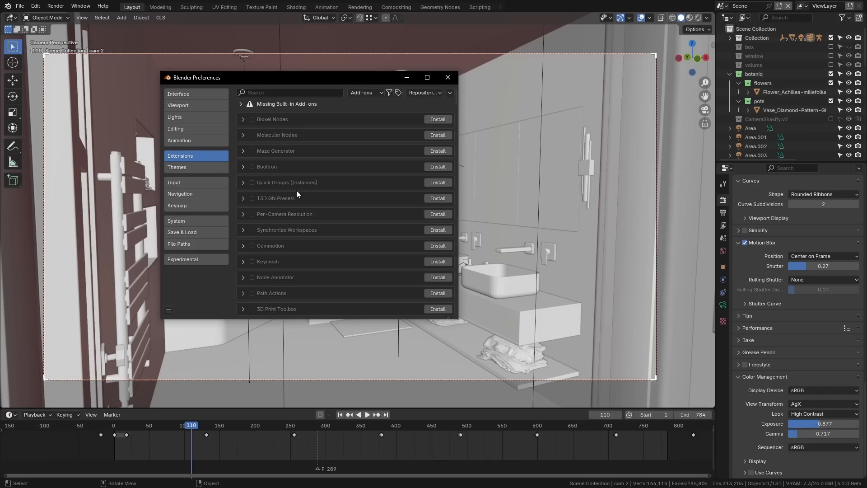
mouse_move(258, 173)
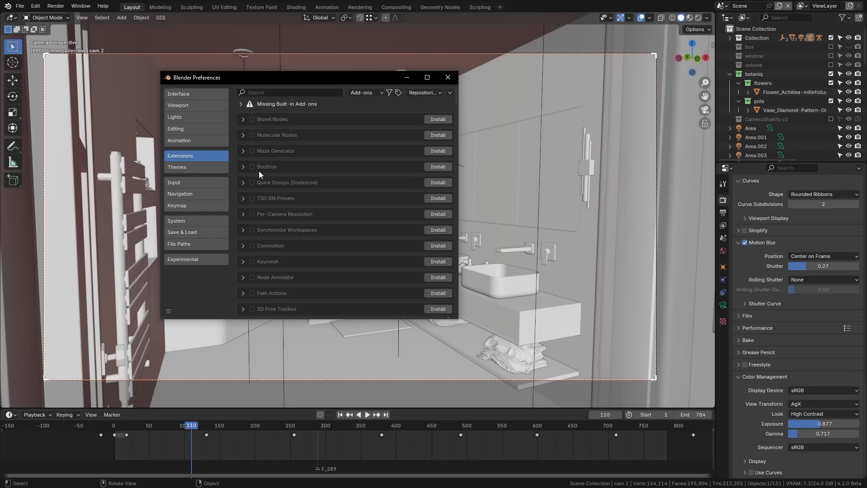
mouse_move(441, 171)
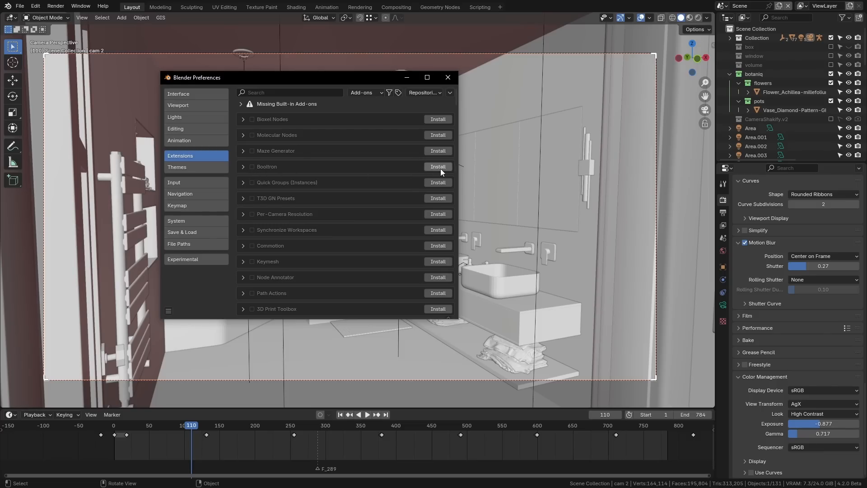
Install the Bootron extension from the online extensions list.
left_click(438, 166)
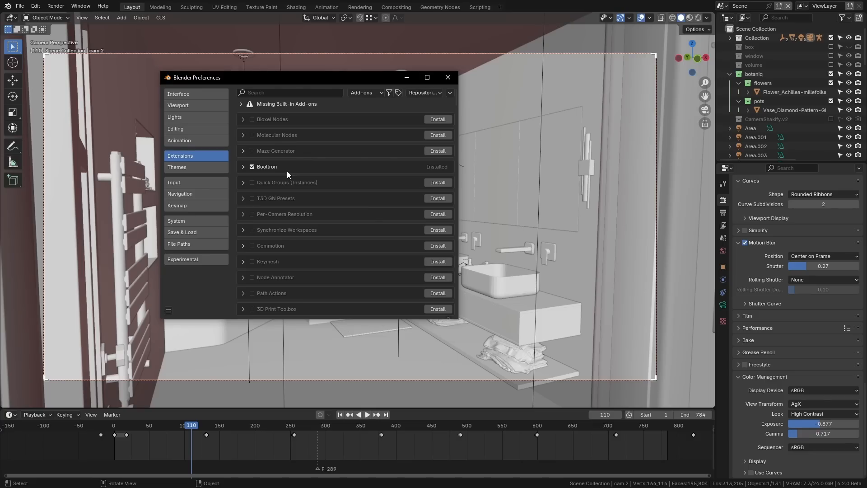
scroll("down", 3)
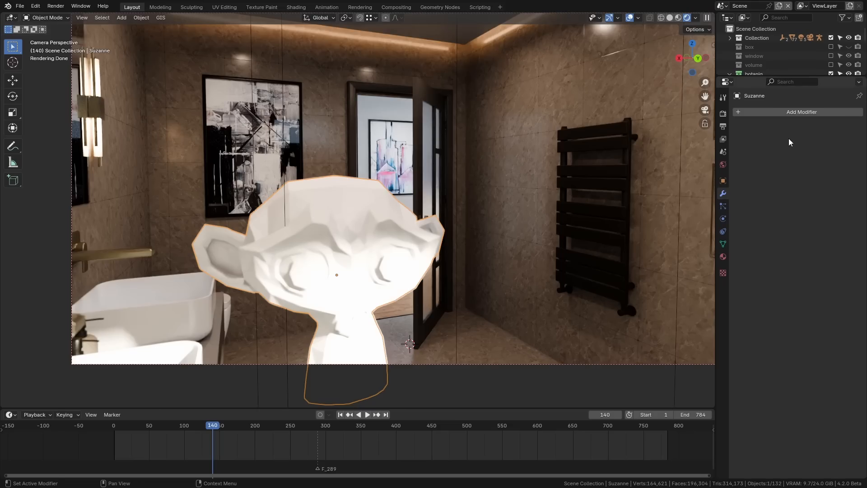
Add Subdivision Surface, Smooth and Wireframe modifiers to Suzanne.
left_click(802, 112)
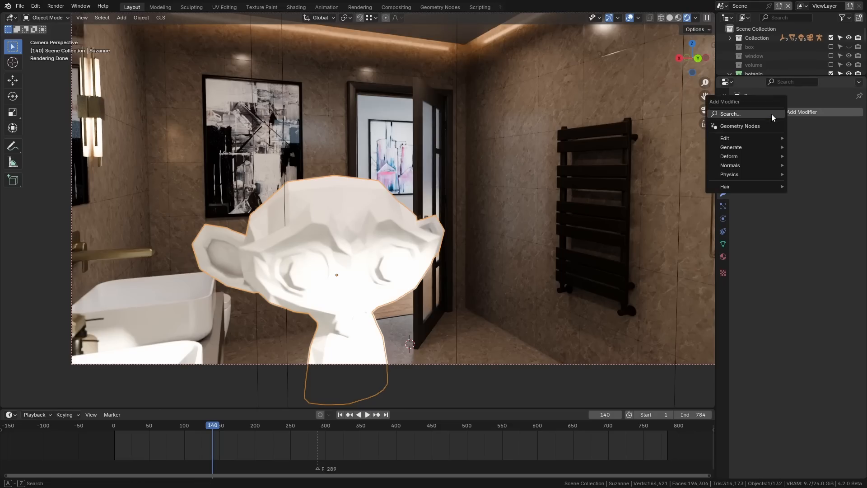
type("sub")
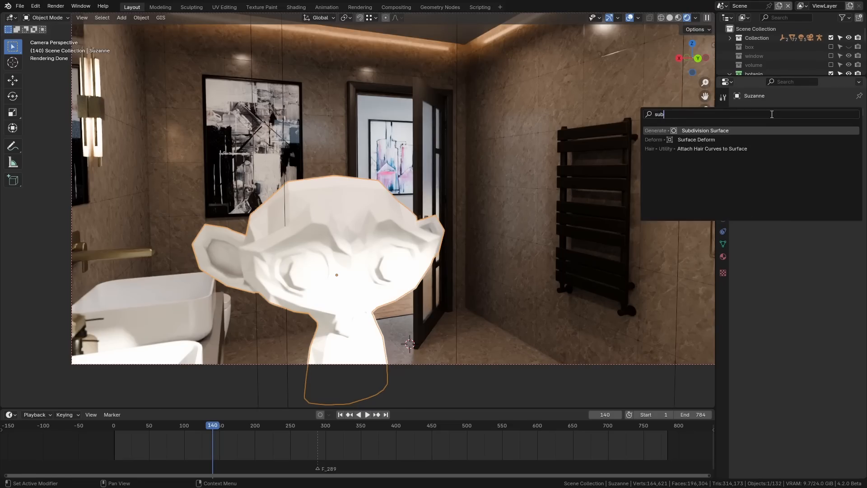
left_click(704, 130)
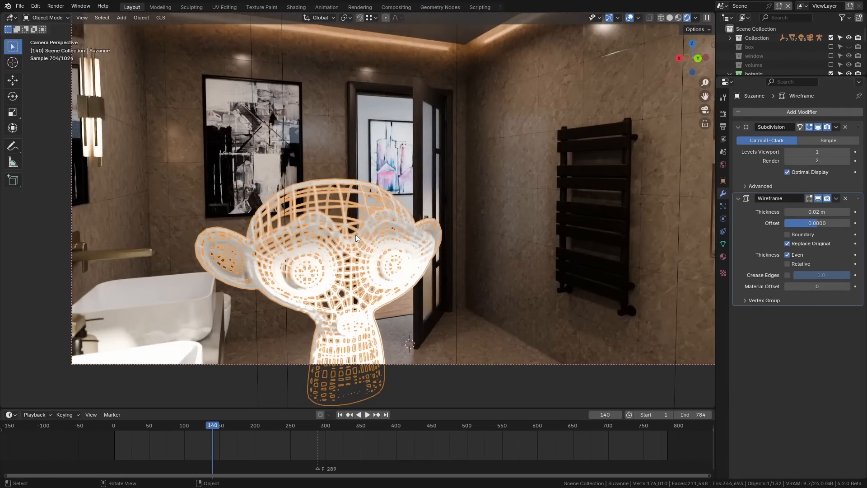
left_click(802, 112)
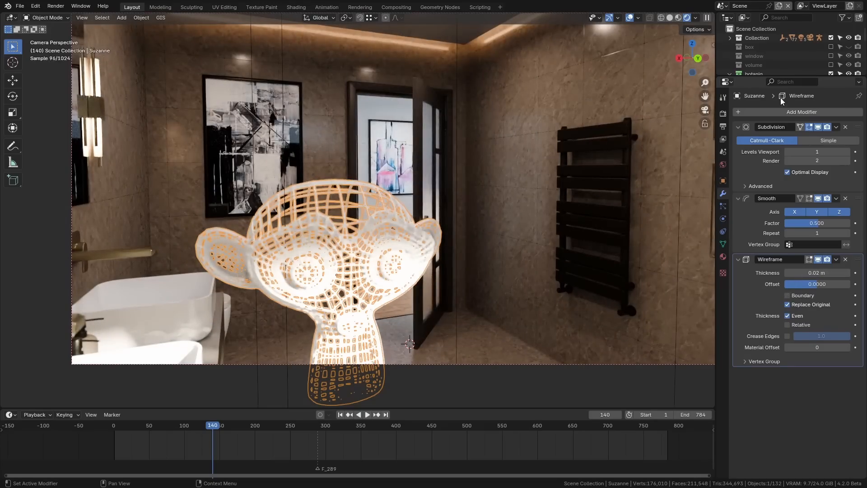
left_click(802, 112)
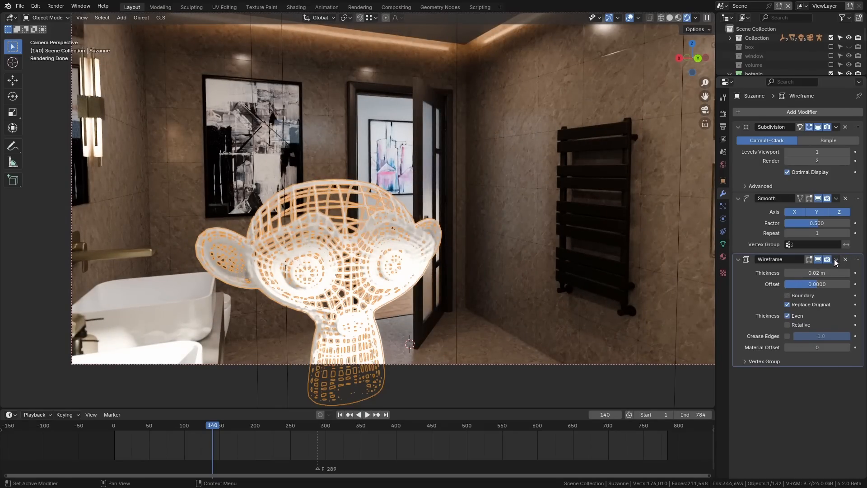
Pin the Wireframe modifier to the stack bottom and add a Displace above it.
left_click(835, 259)
type("dis")
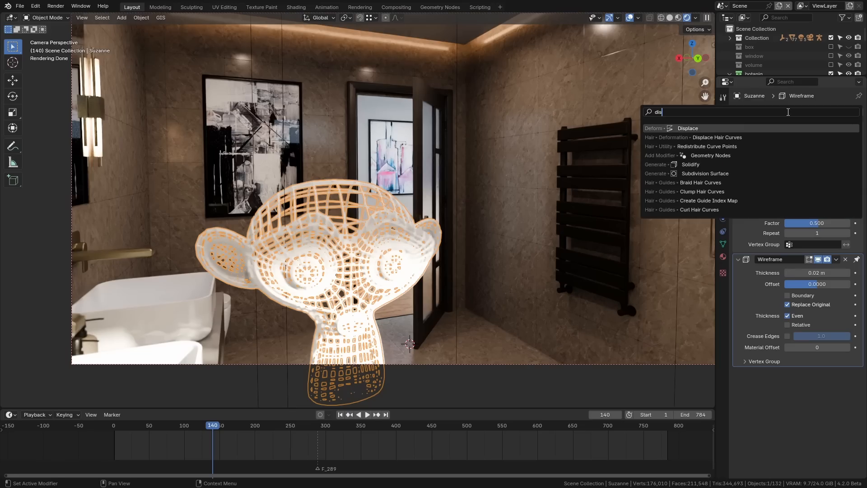
left_click(688, 128)
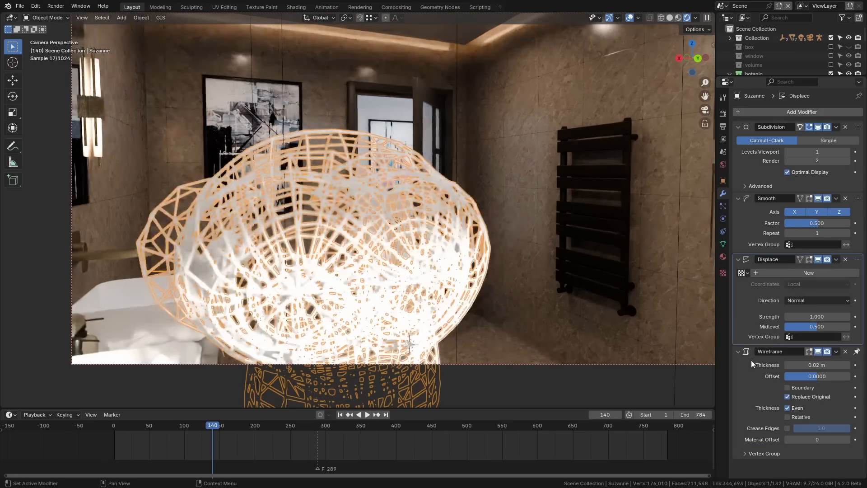